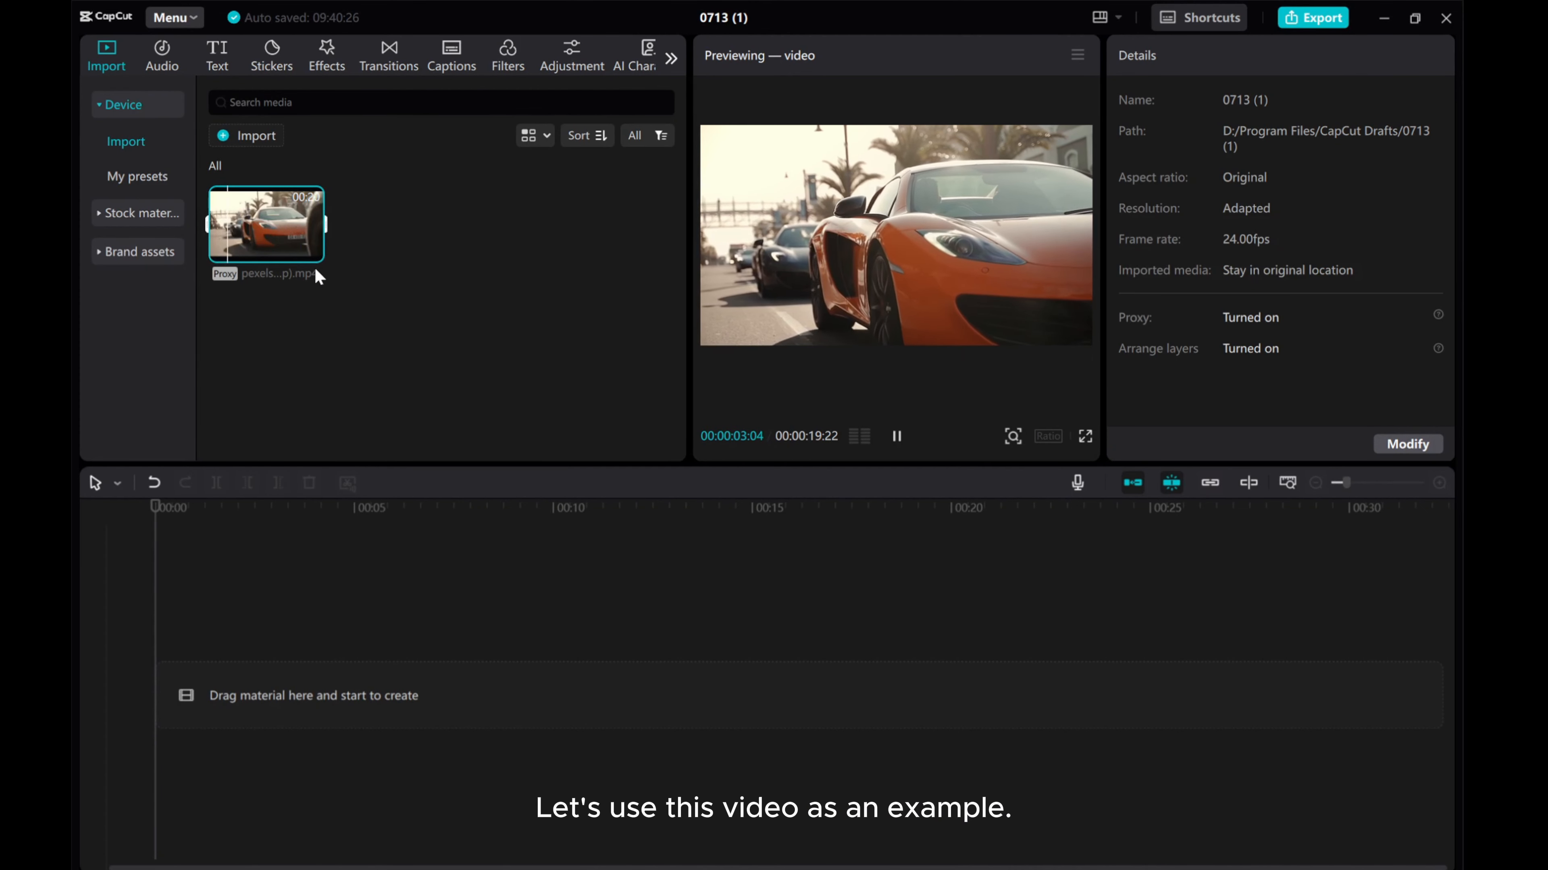
# Add the imported car clip from the Media panel onto the timeline.
pyautogui.click(312, 251)
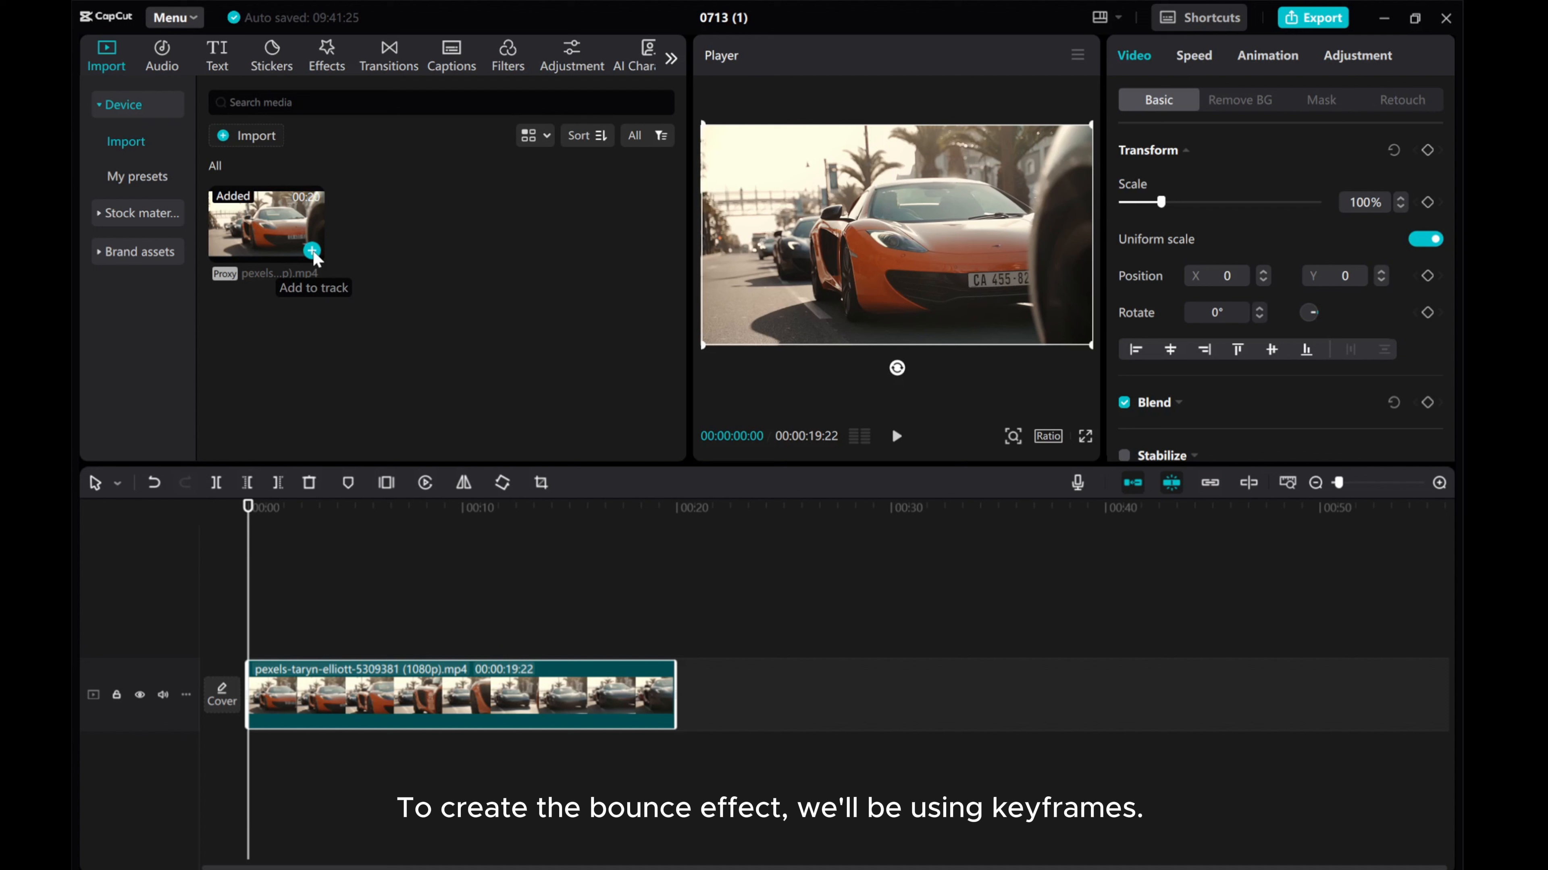
pyautogui.moveTo(413, 593)
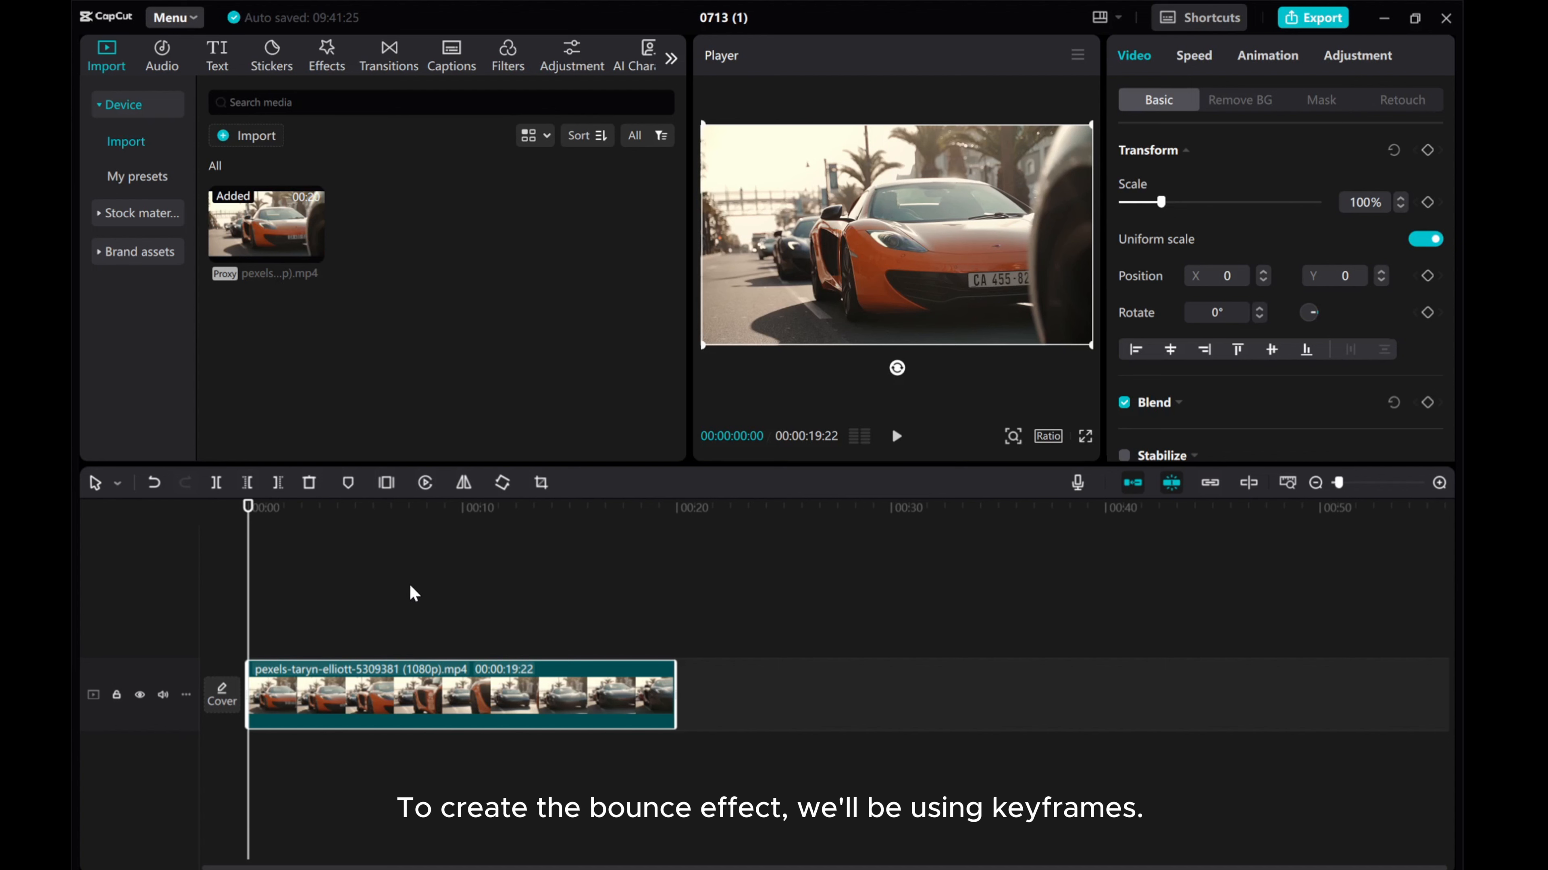
pyautogui.moveTo(283, 699)
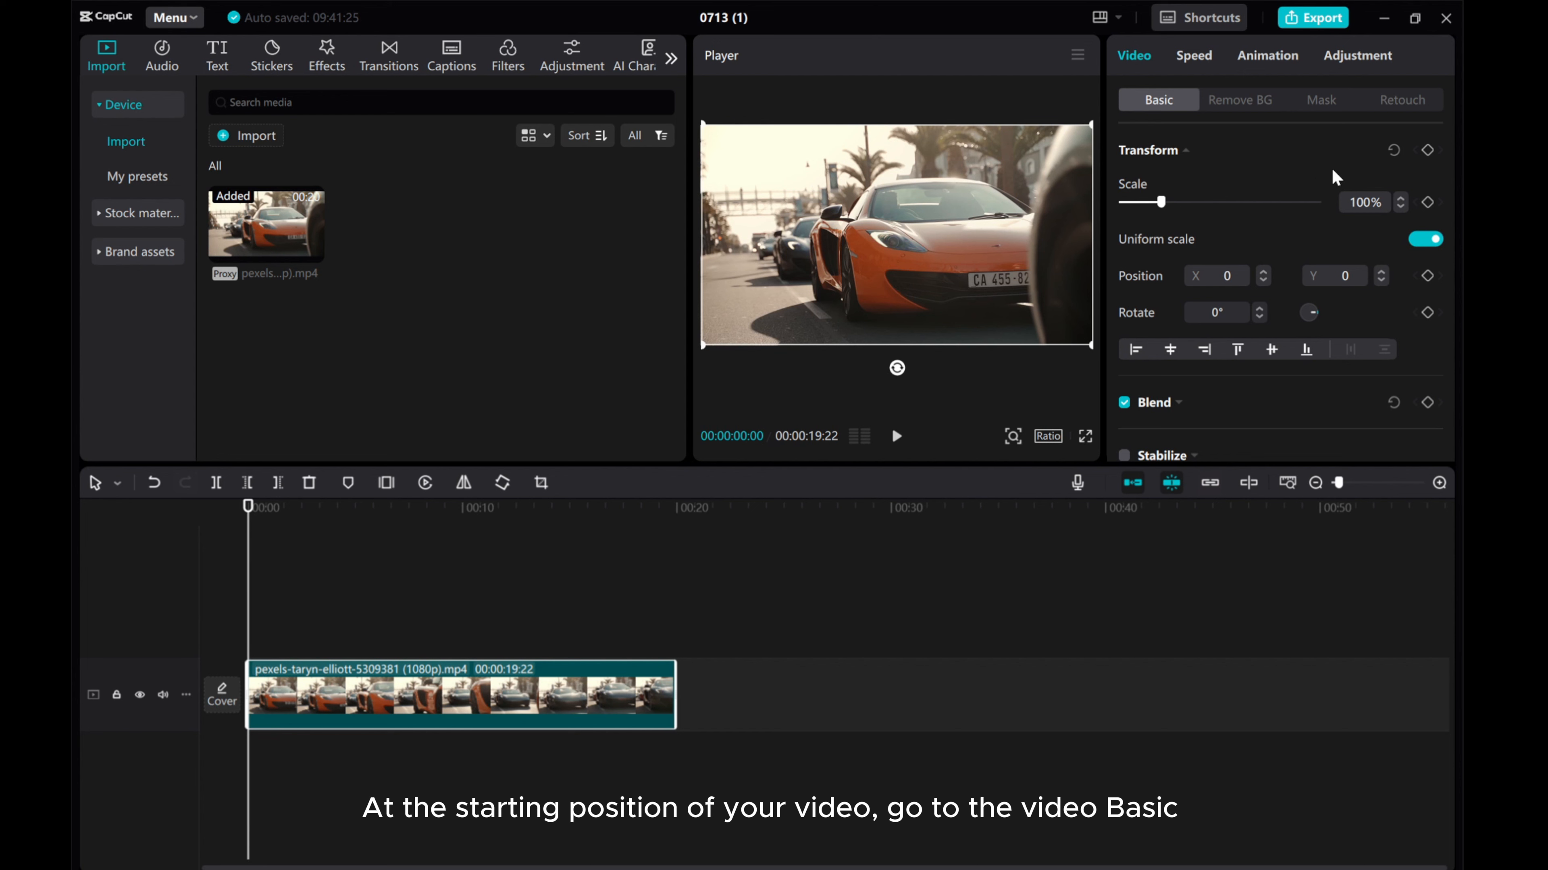
# Keyframe the clip's Transform at 126% scale at its start, then move the playhead seven frames forward.
pyautogui.click(1428, 150)
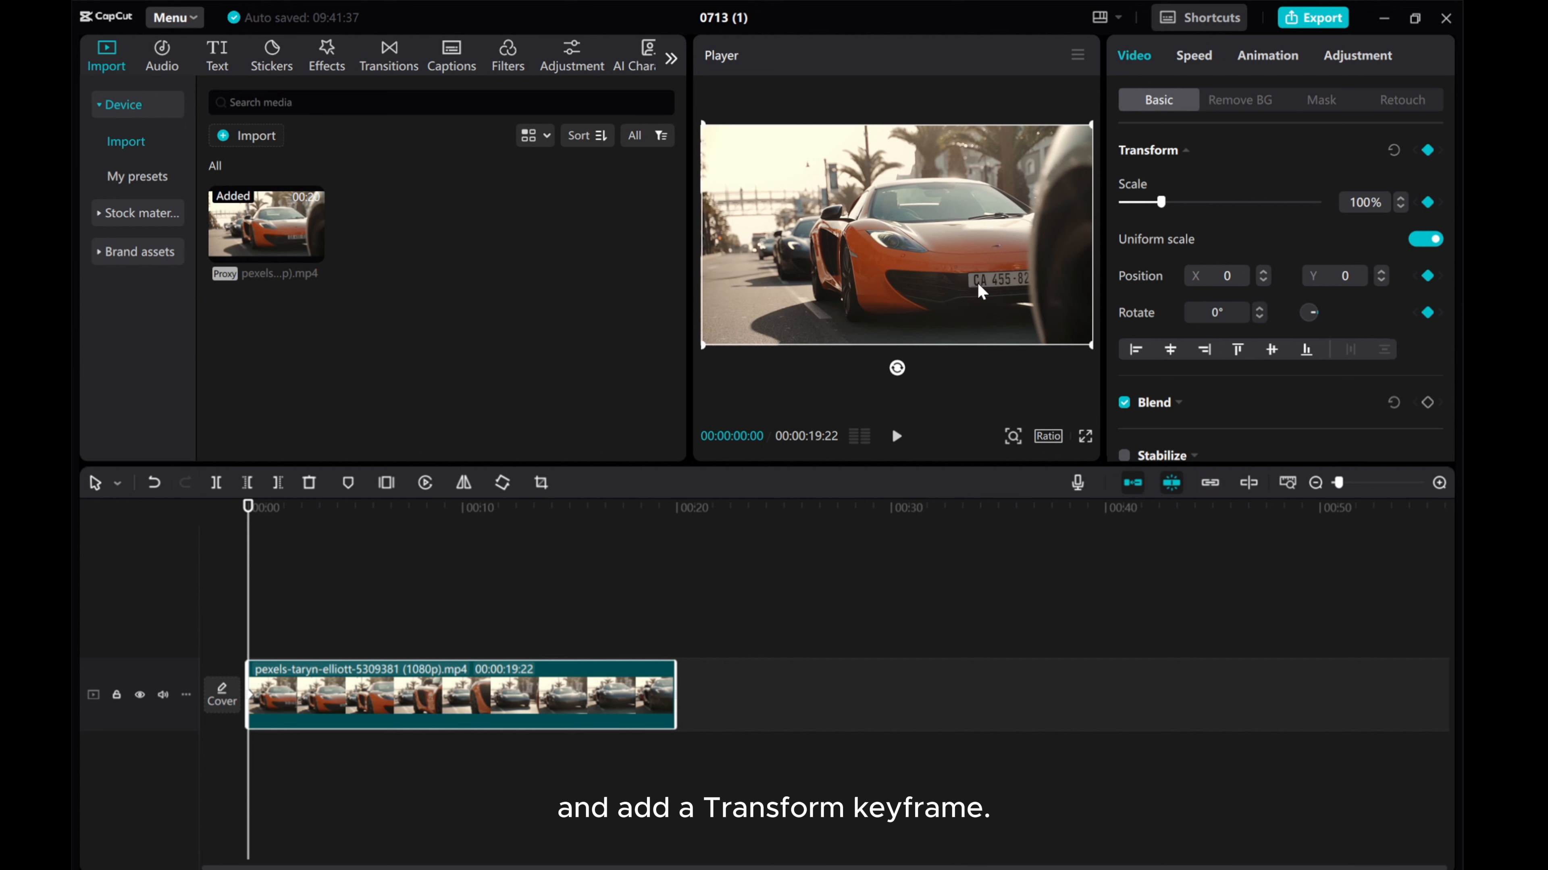
pyautogui.moveTo(1143, 201); pyautogui.dragTo(1166, 201)
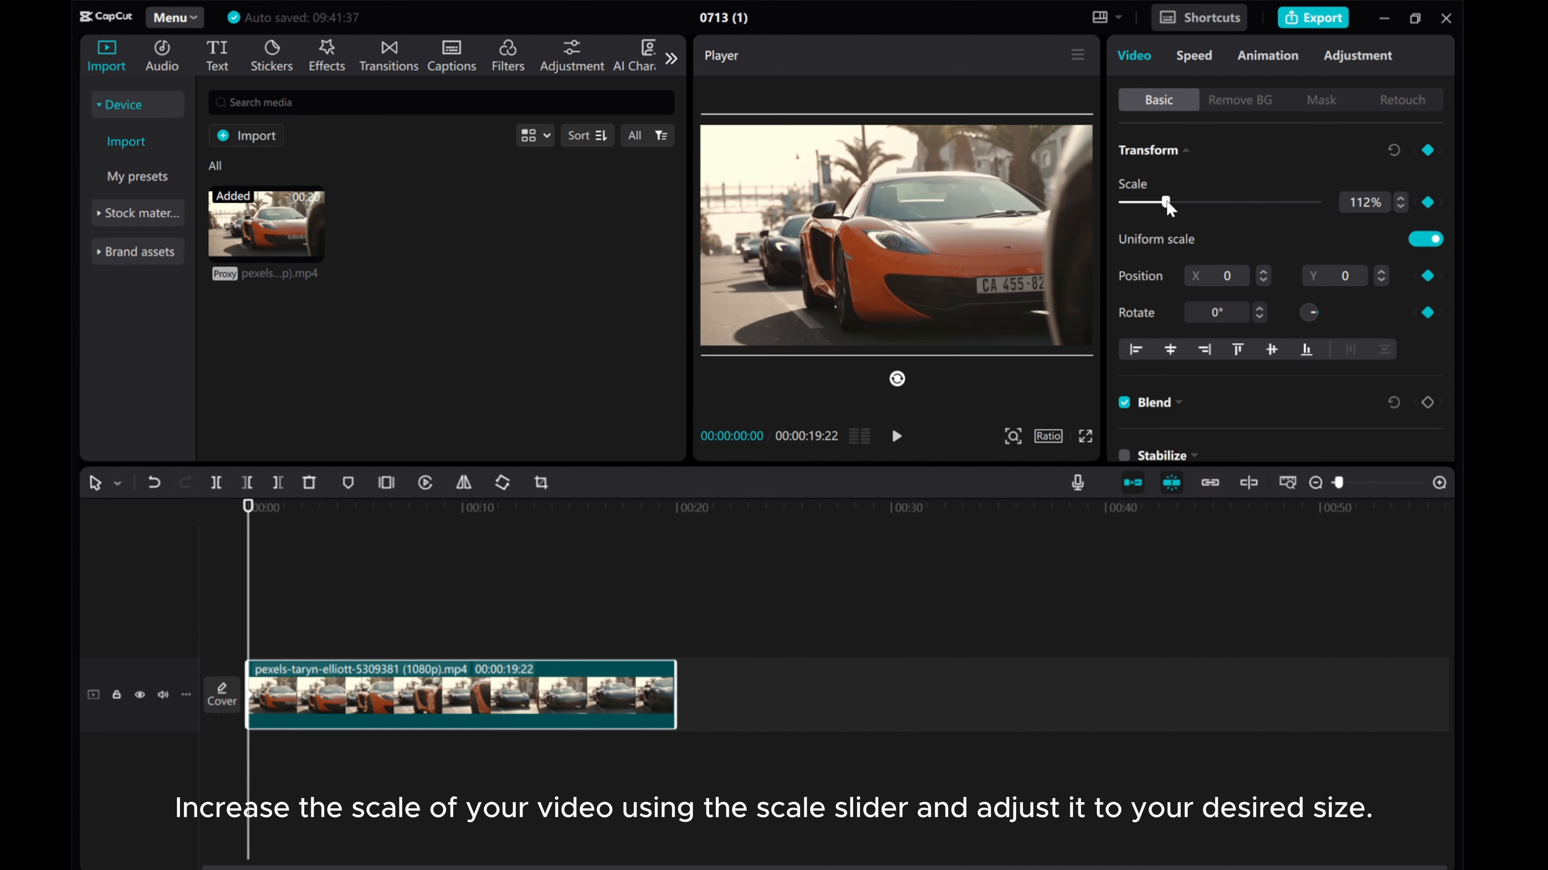
pyautogui.moveTo(1165, 202); pyautogui.dragTo(1179, 202)
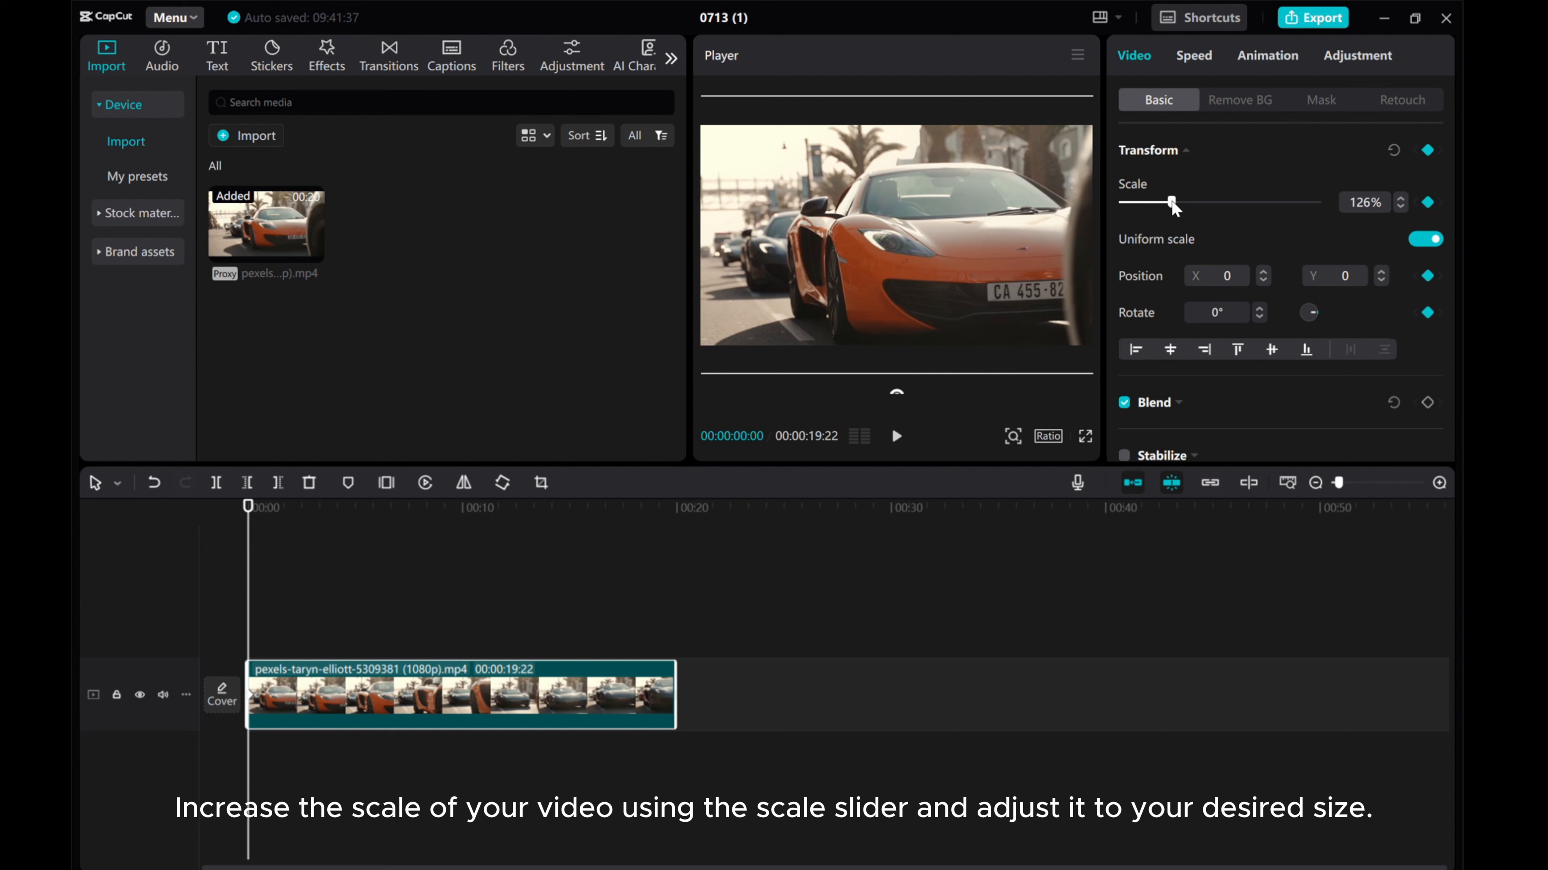
pyautogui.moveTo(1249, 243)
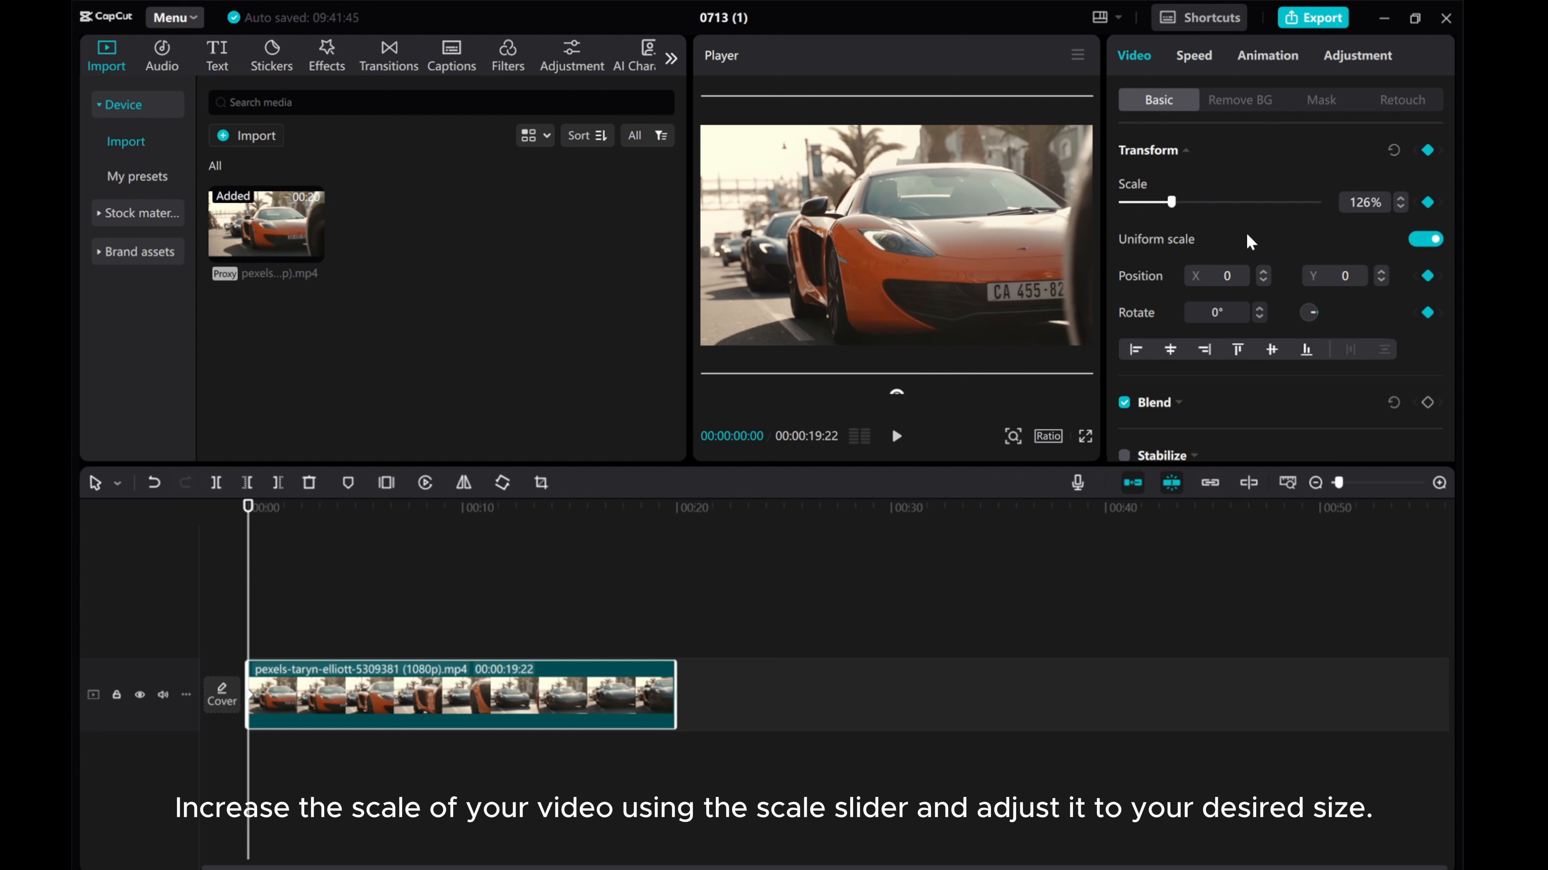
pyautogui.moveTo(1359, 224)
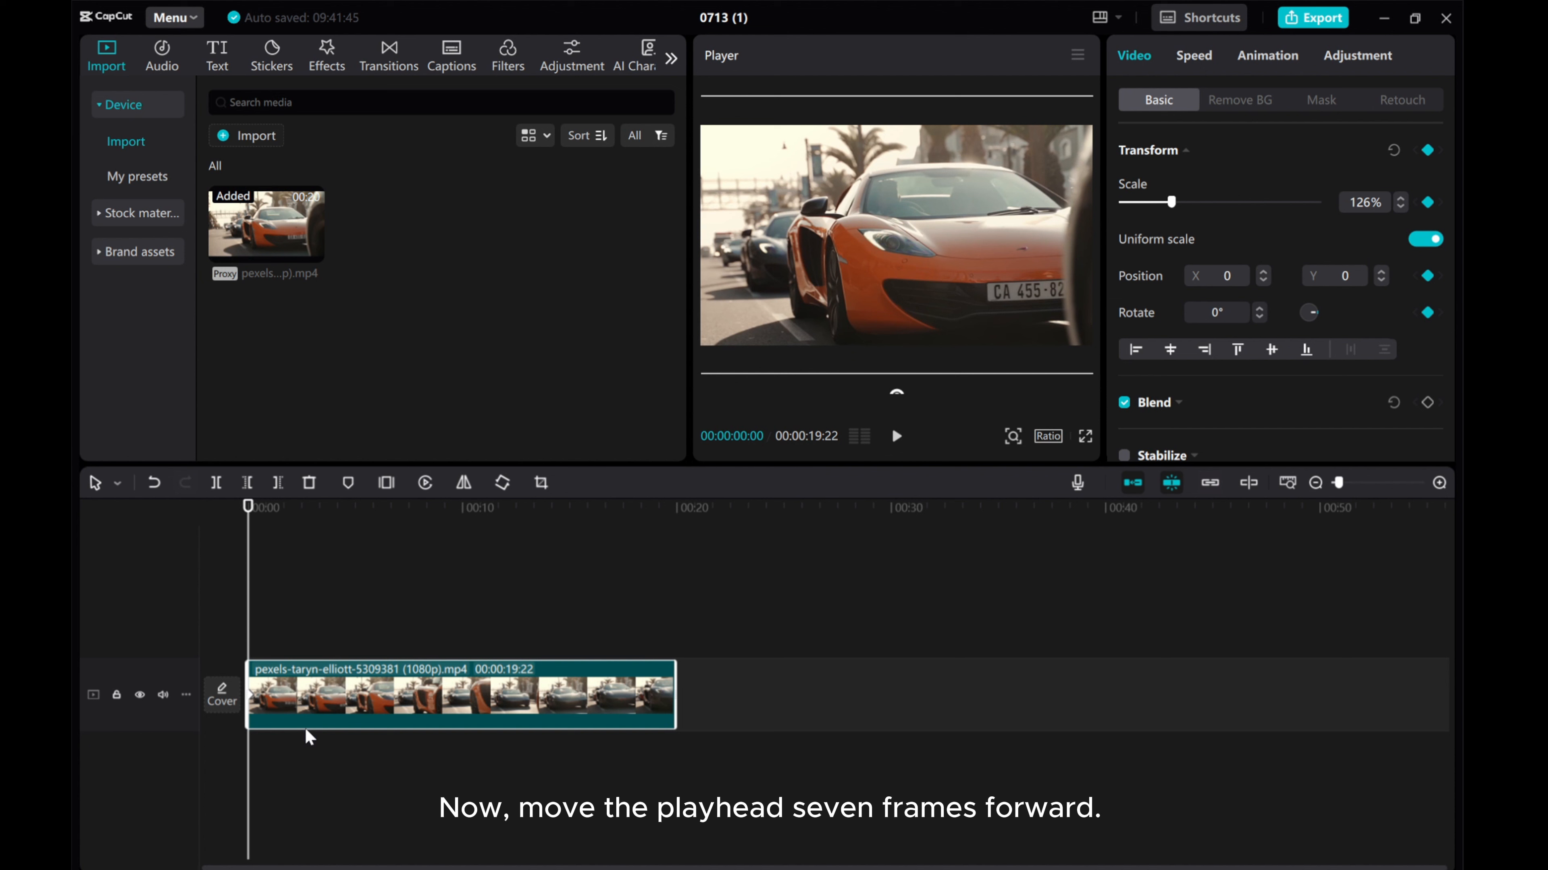
pyautogui.moveTo(300, 718)
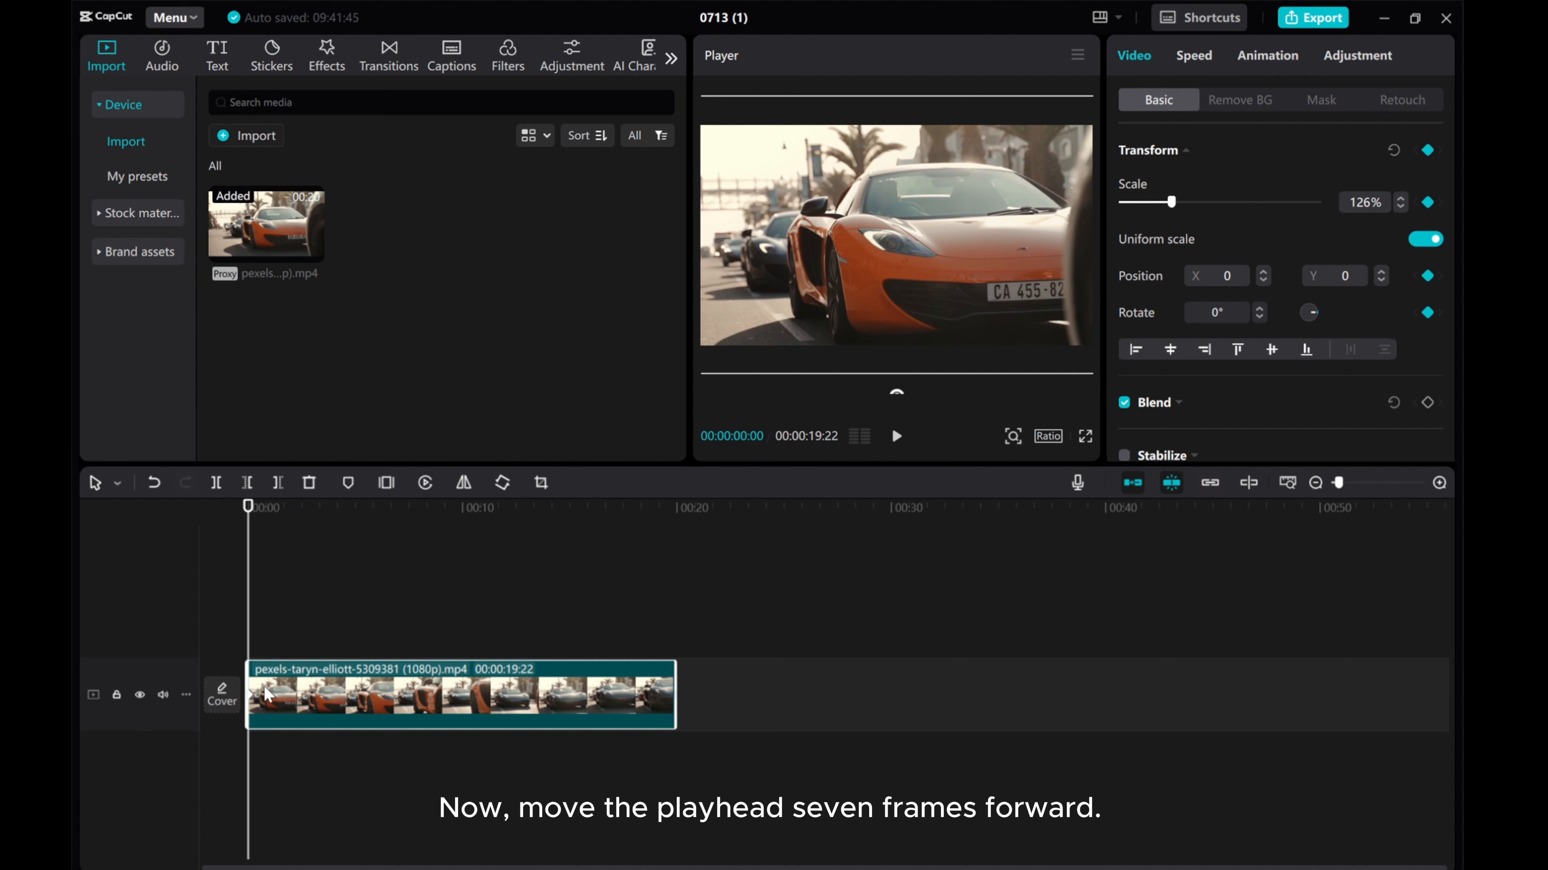
pyautogui.press('Right')
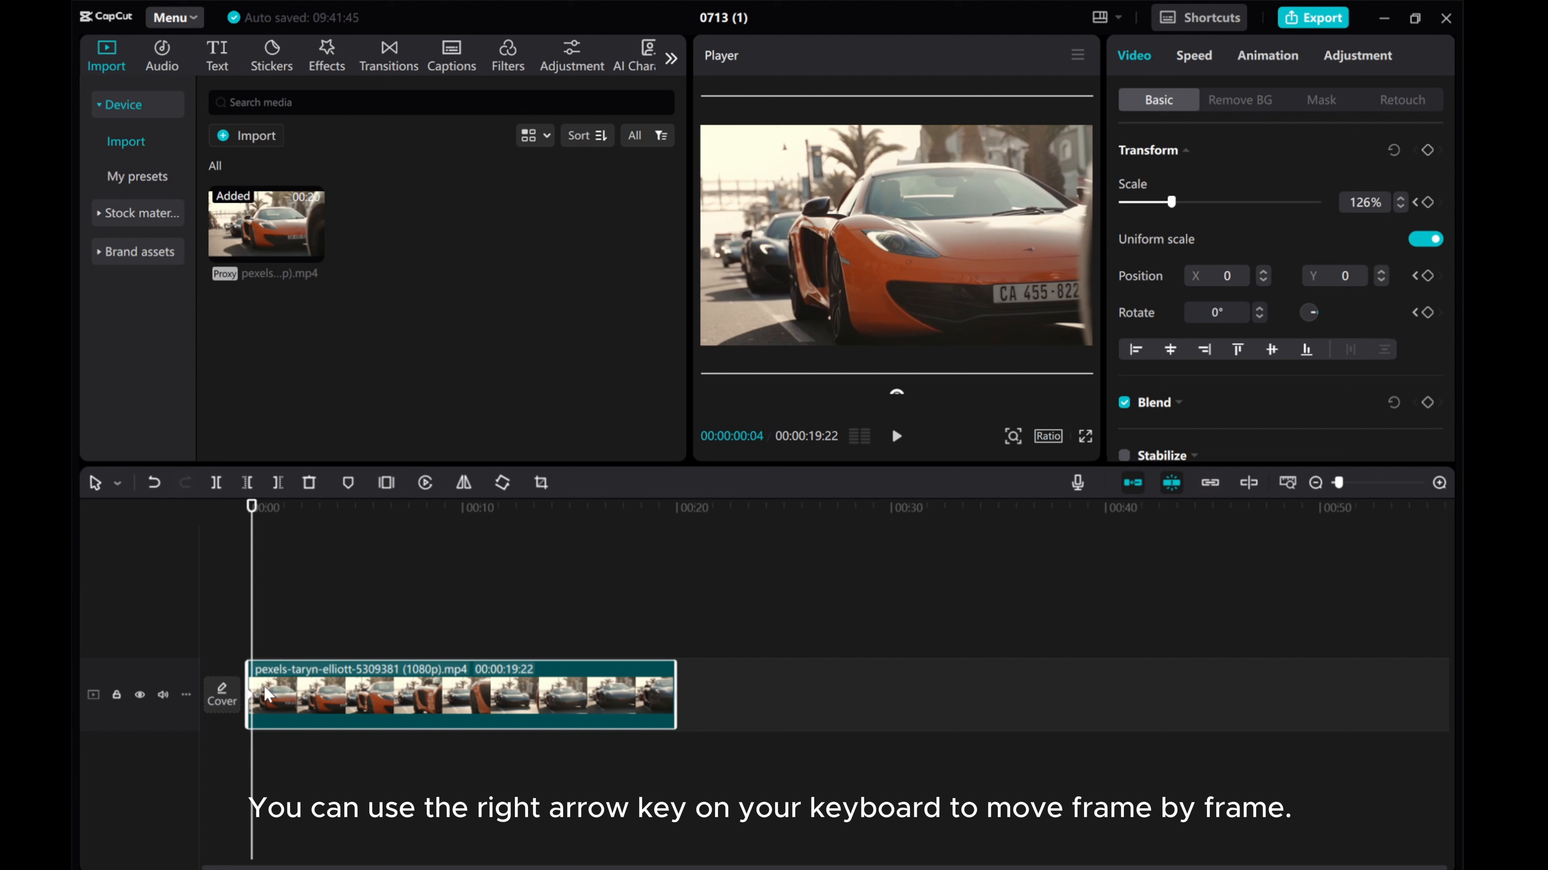
pyautogui.press('right')
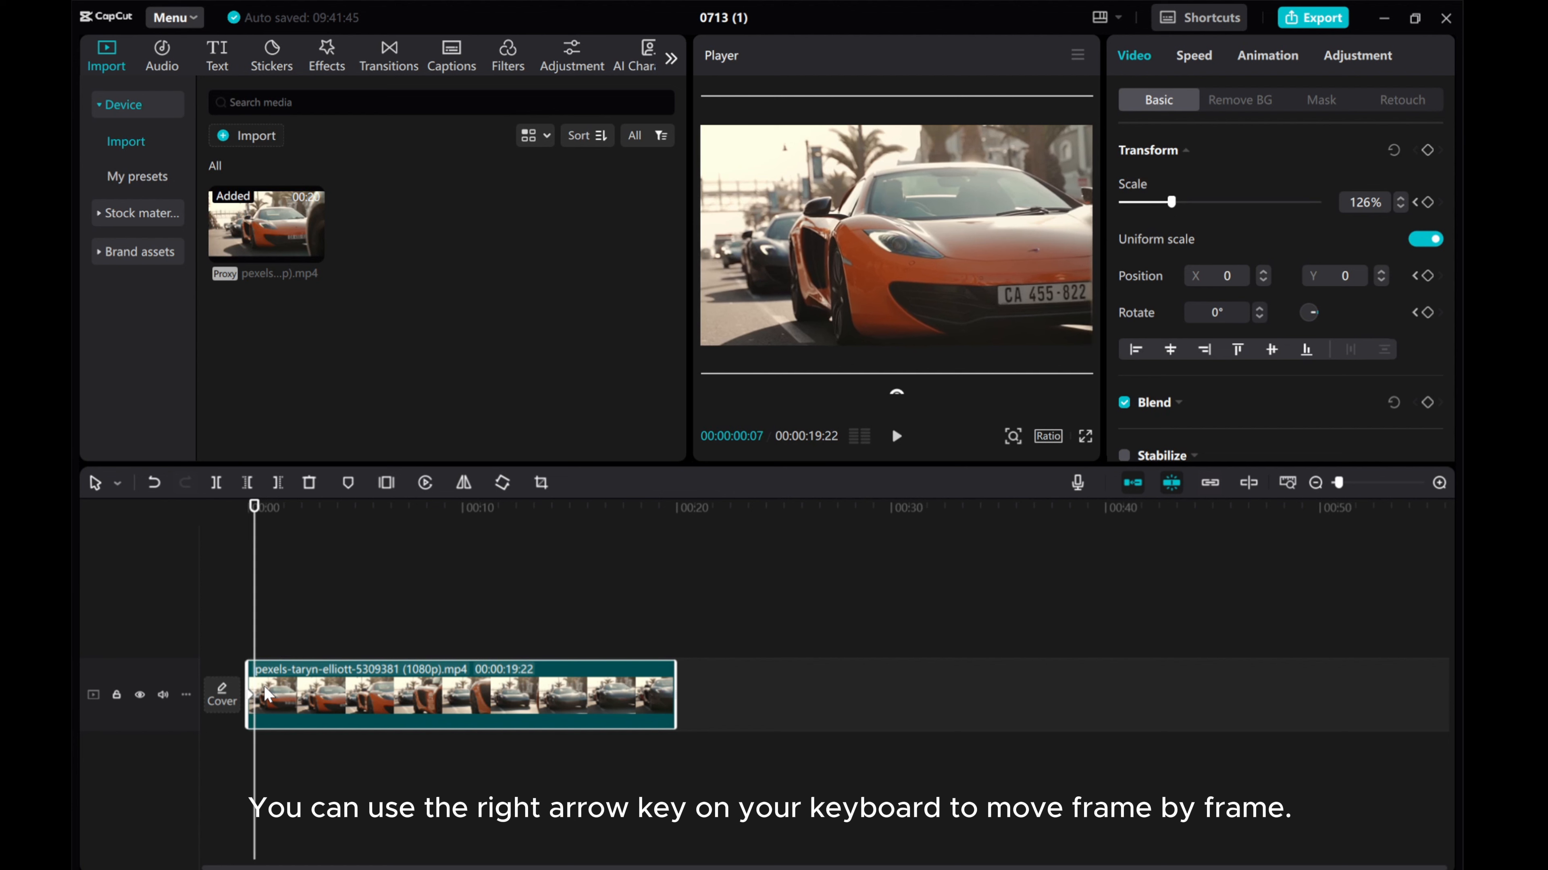
pyautogui.moveTo(295, 669)
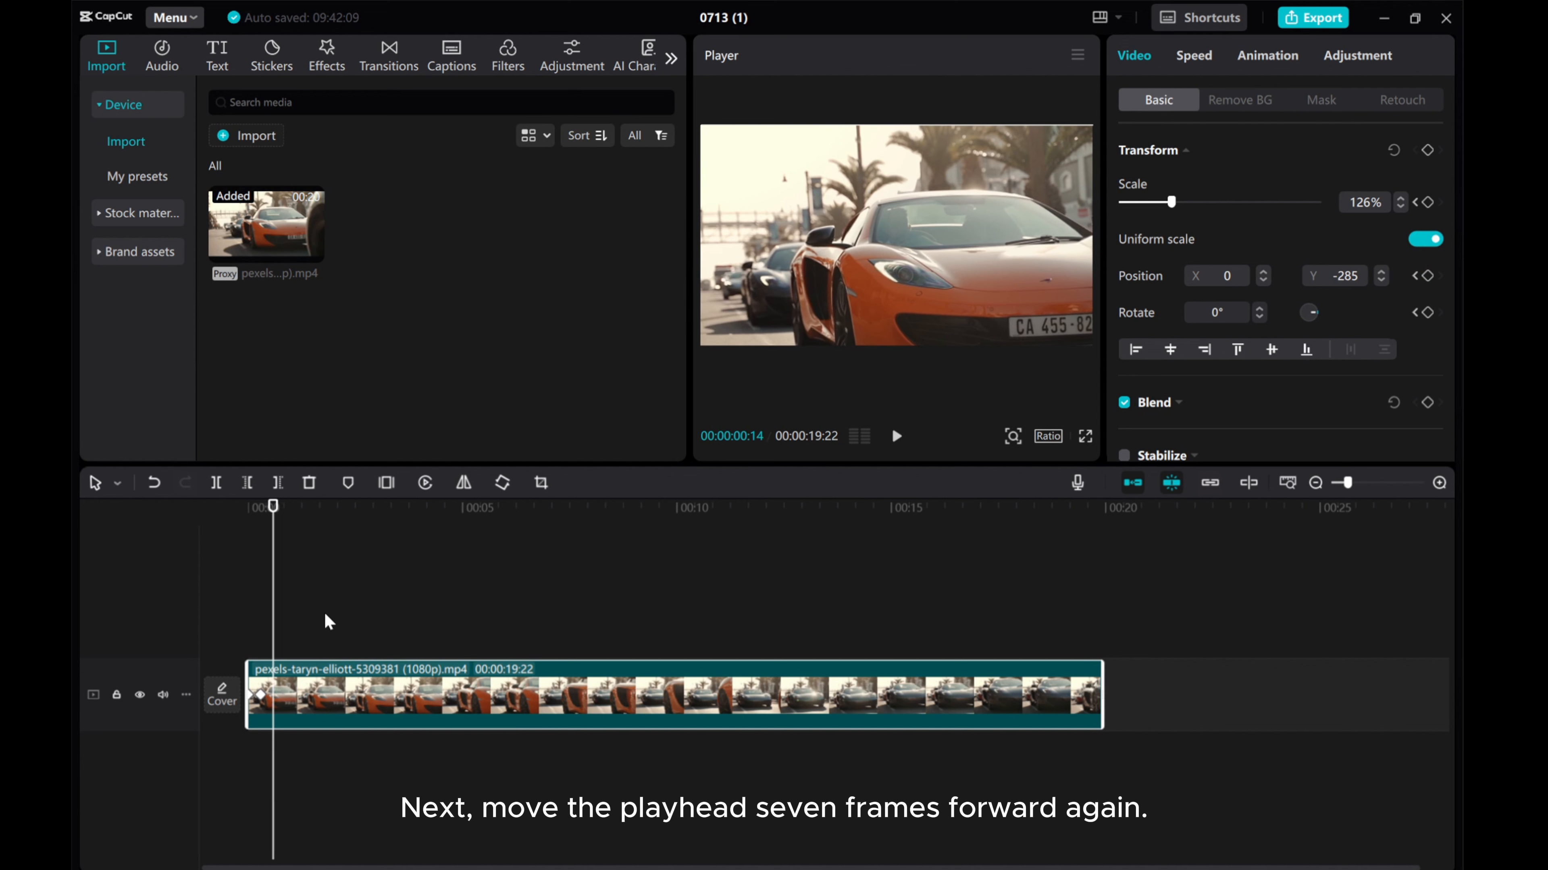
pyautogui.moveTo(827, 324)
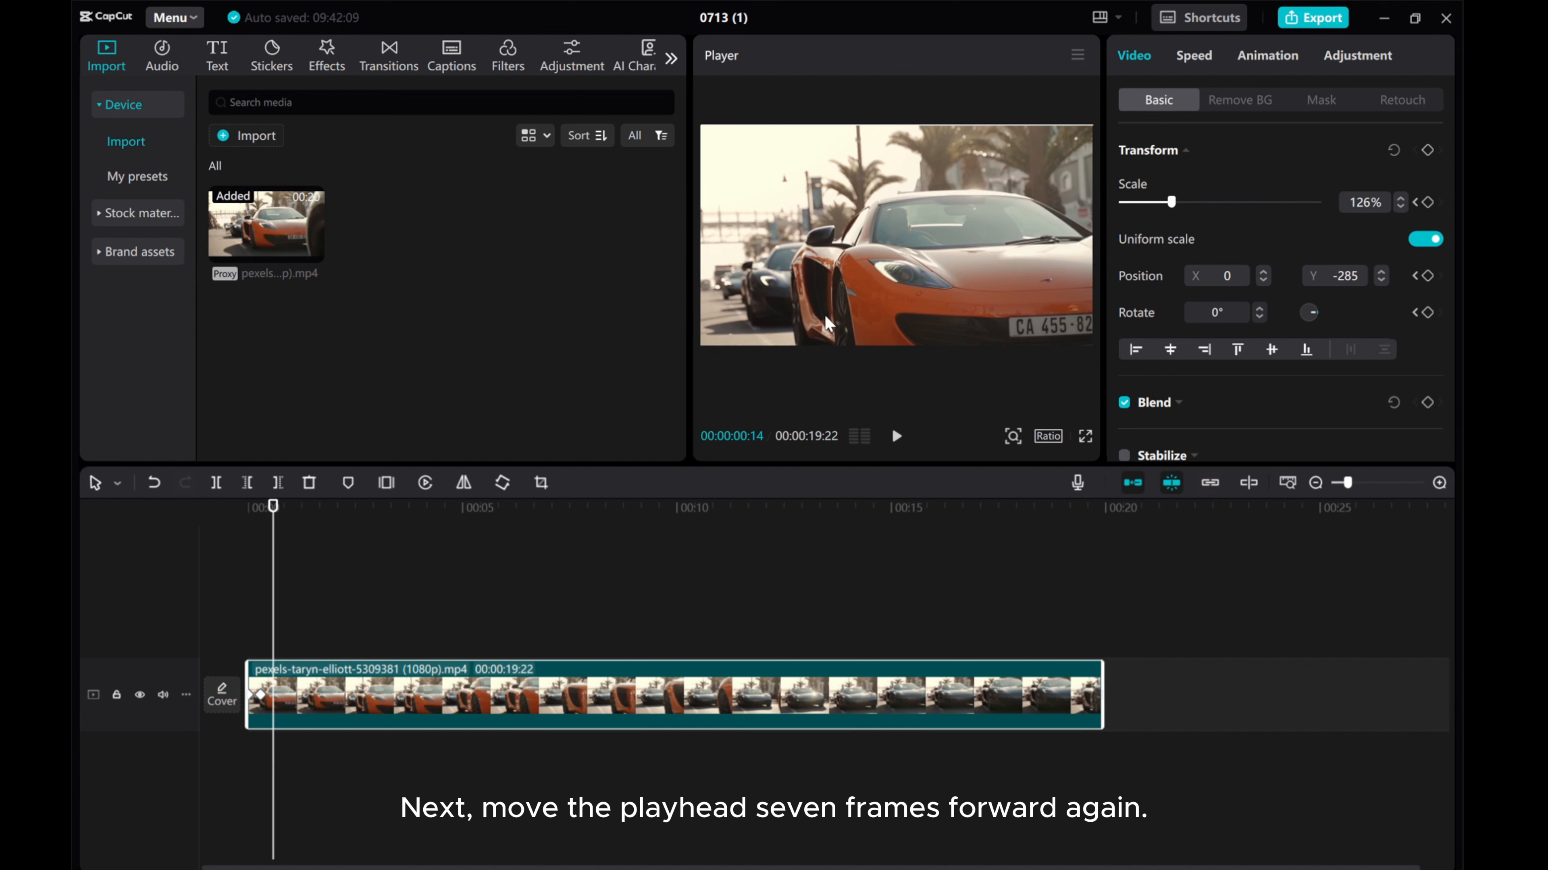
pyautogui.moveTo(888, 290)
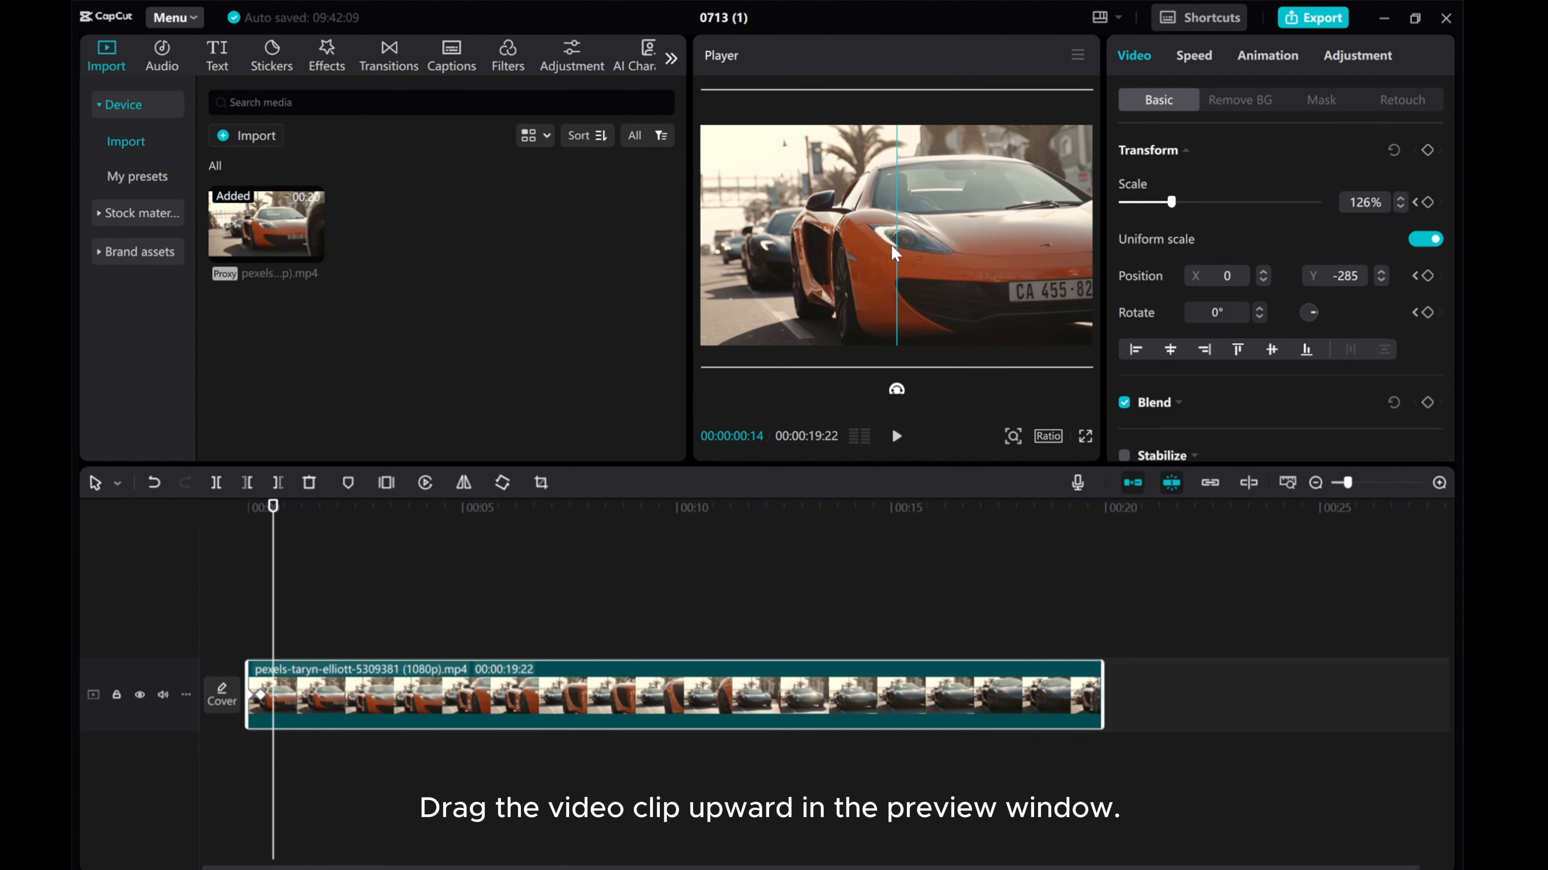
# Shift the car video upward in the Player to set a raised Position Y keyframe for the bounce.
pyautogui.moveTo(893, 277); pyautogui.dragTo(893, 227)
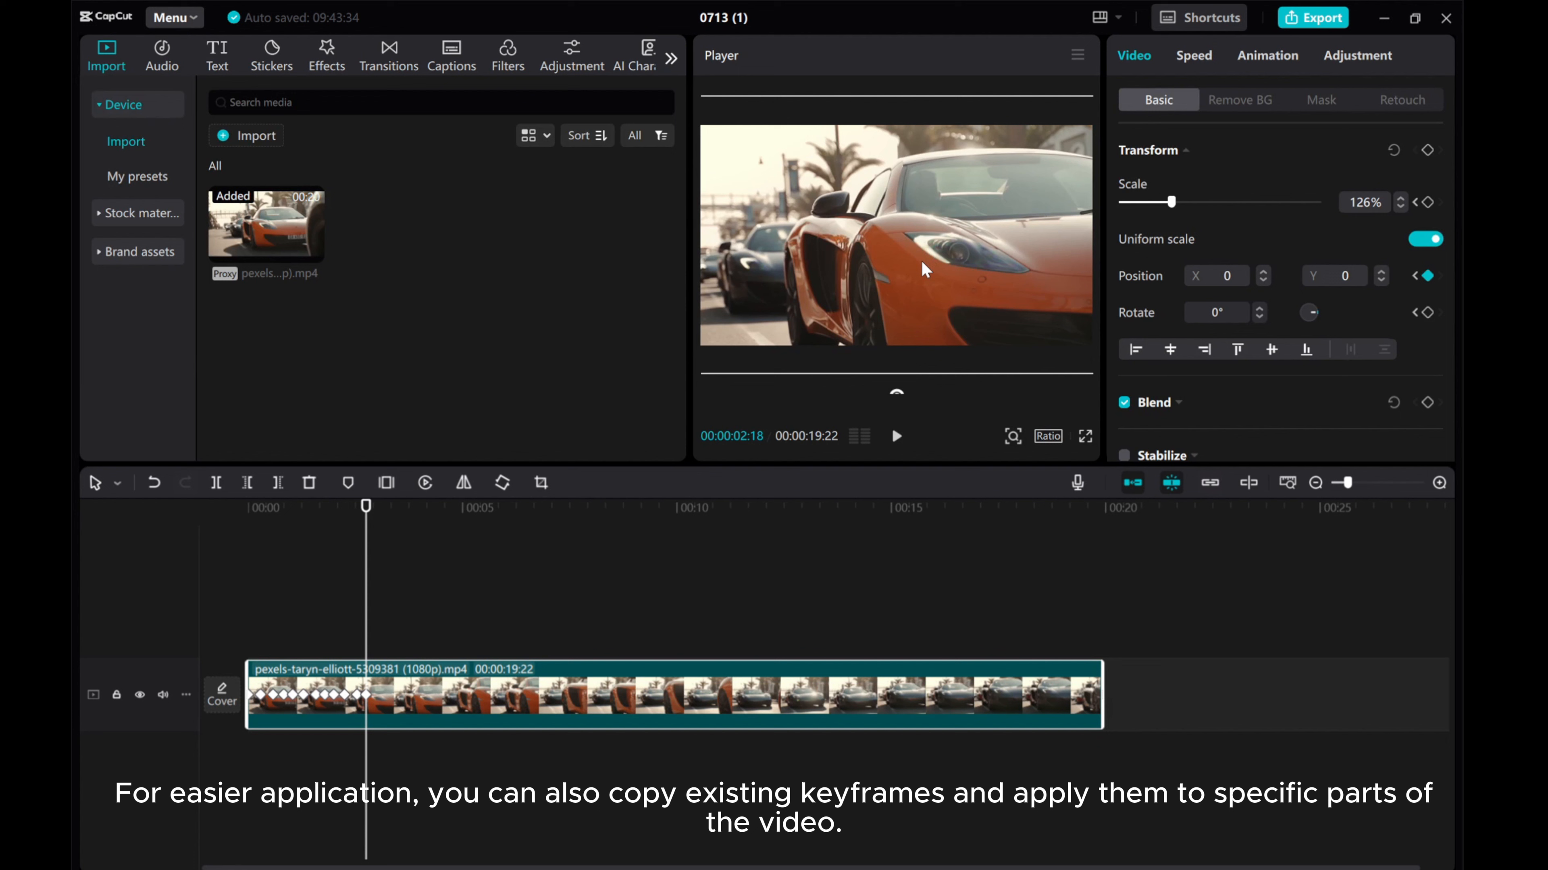
pyautogui.moveTo(898, 279)
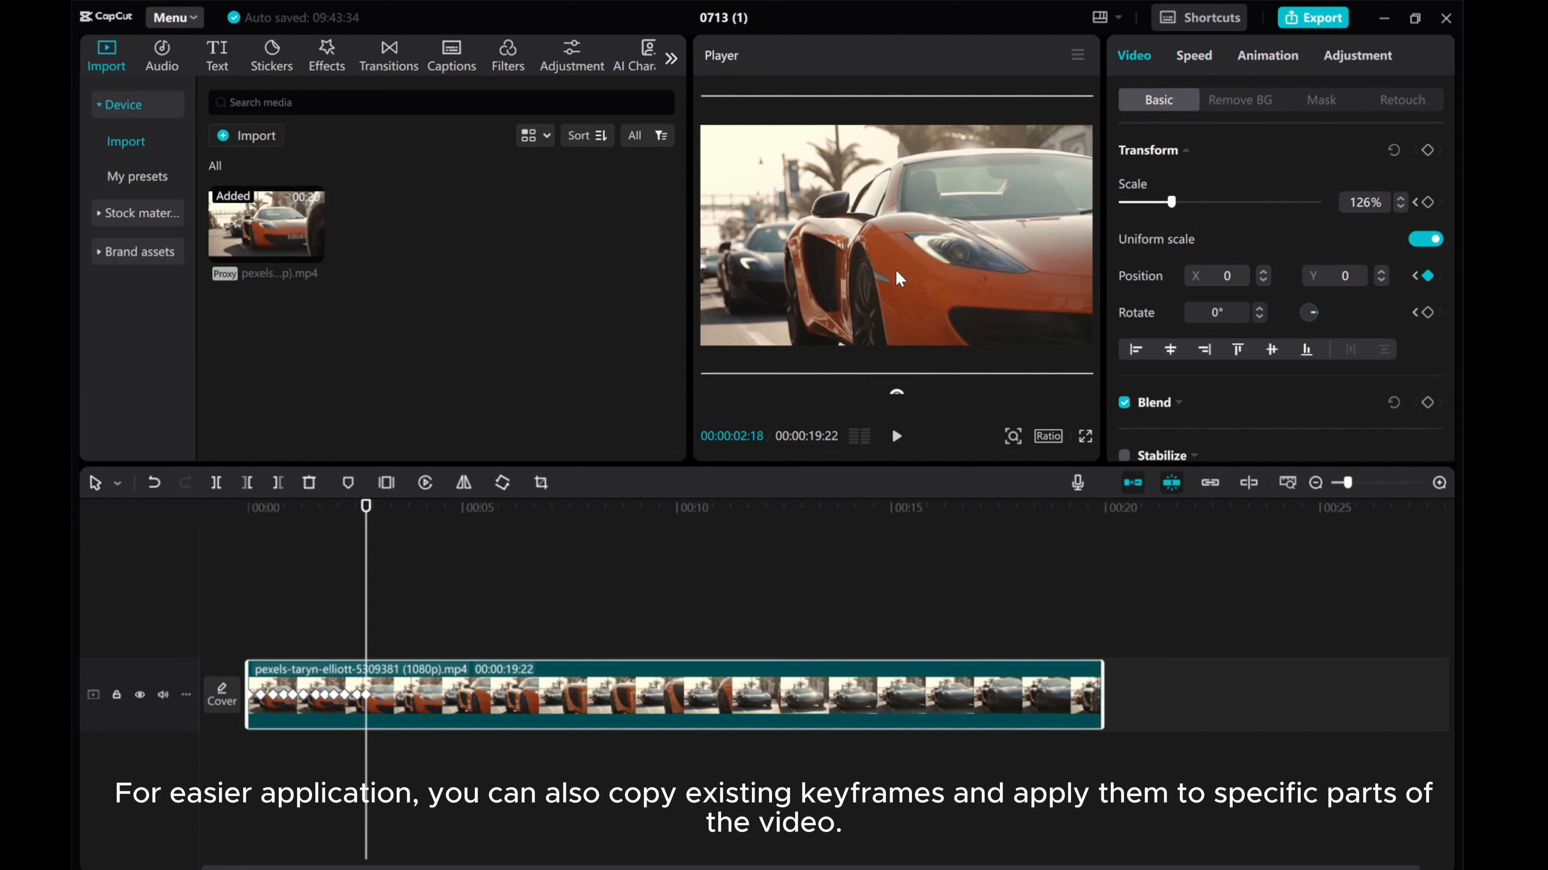
pyautogui.moveTo(377, 658)
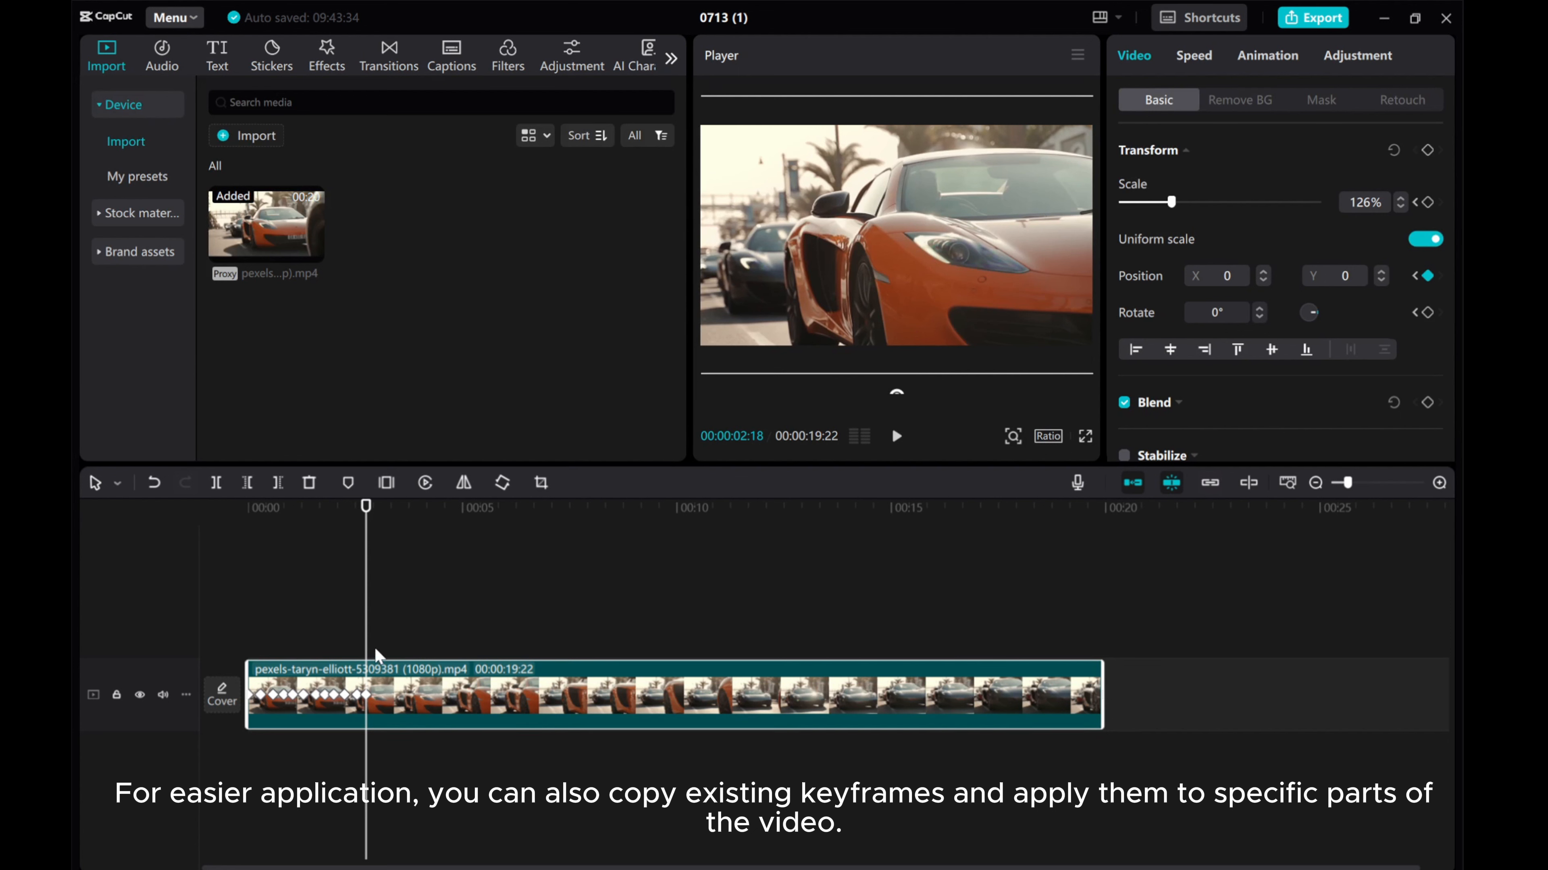
pyautogui.moveTo(346, 740)
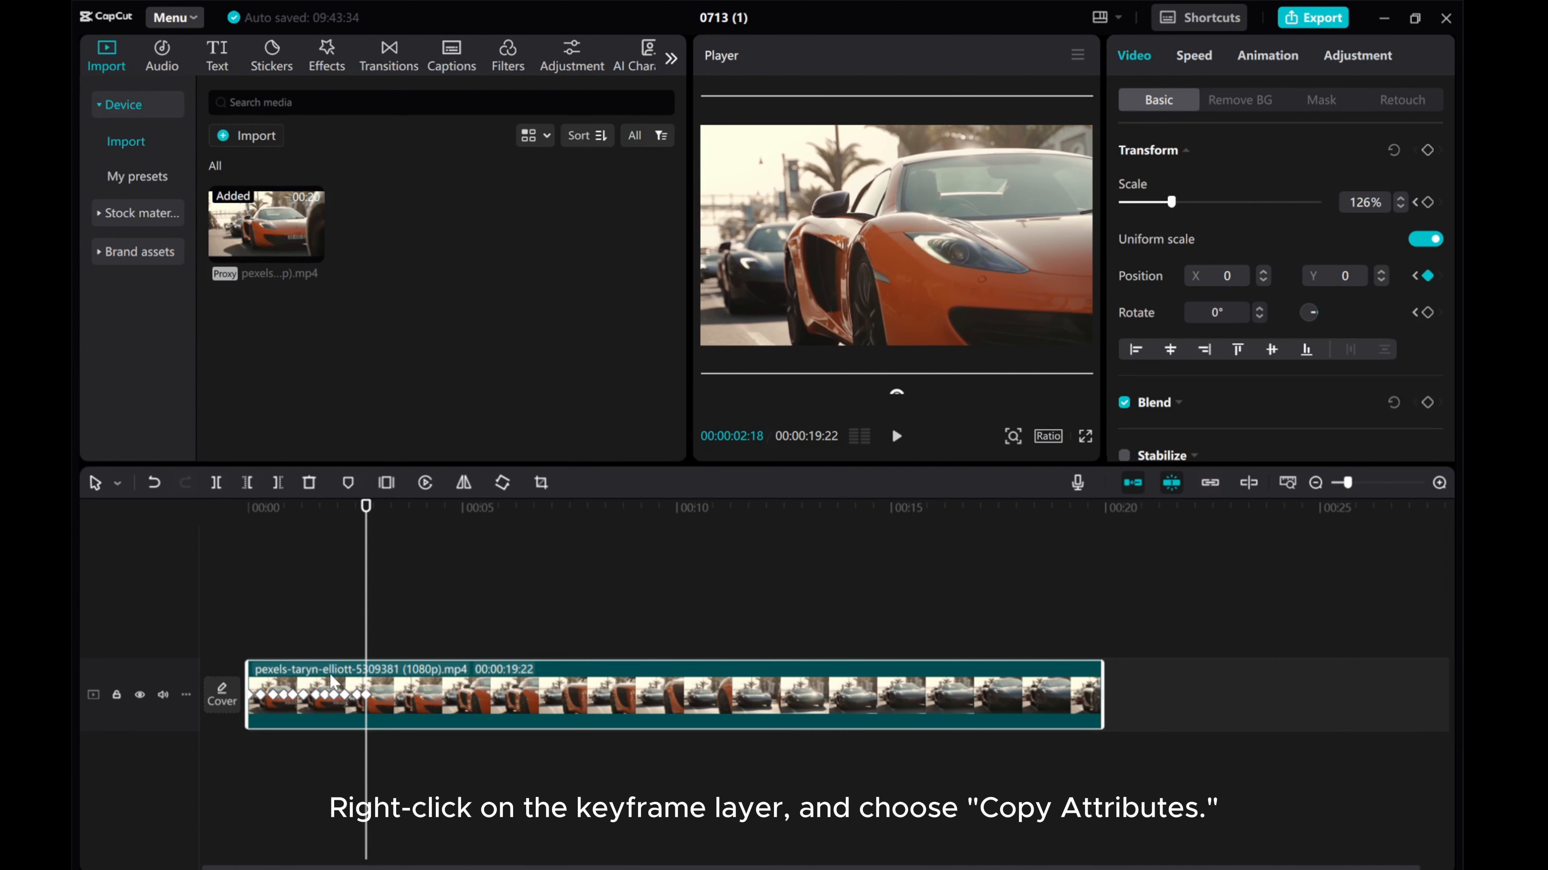
# Copy the first clip's keyframed attributes and split the clip where the next bounce starts.
pyautogui.rightClick(335, 691)
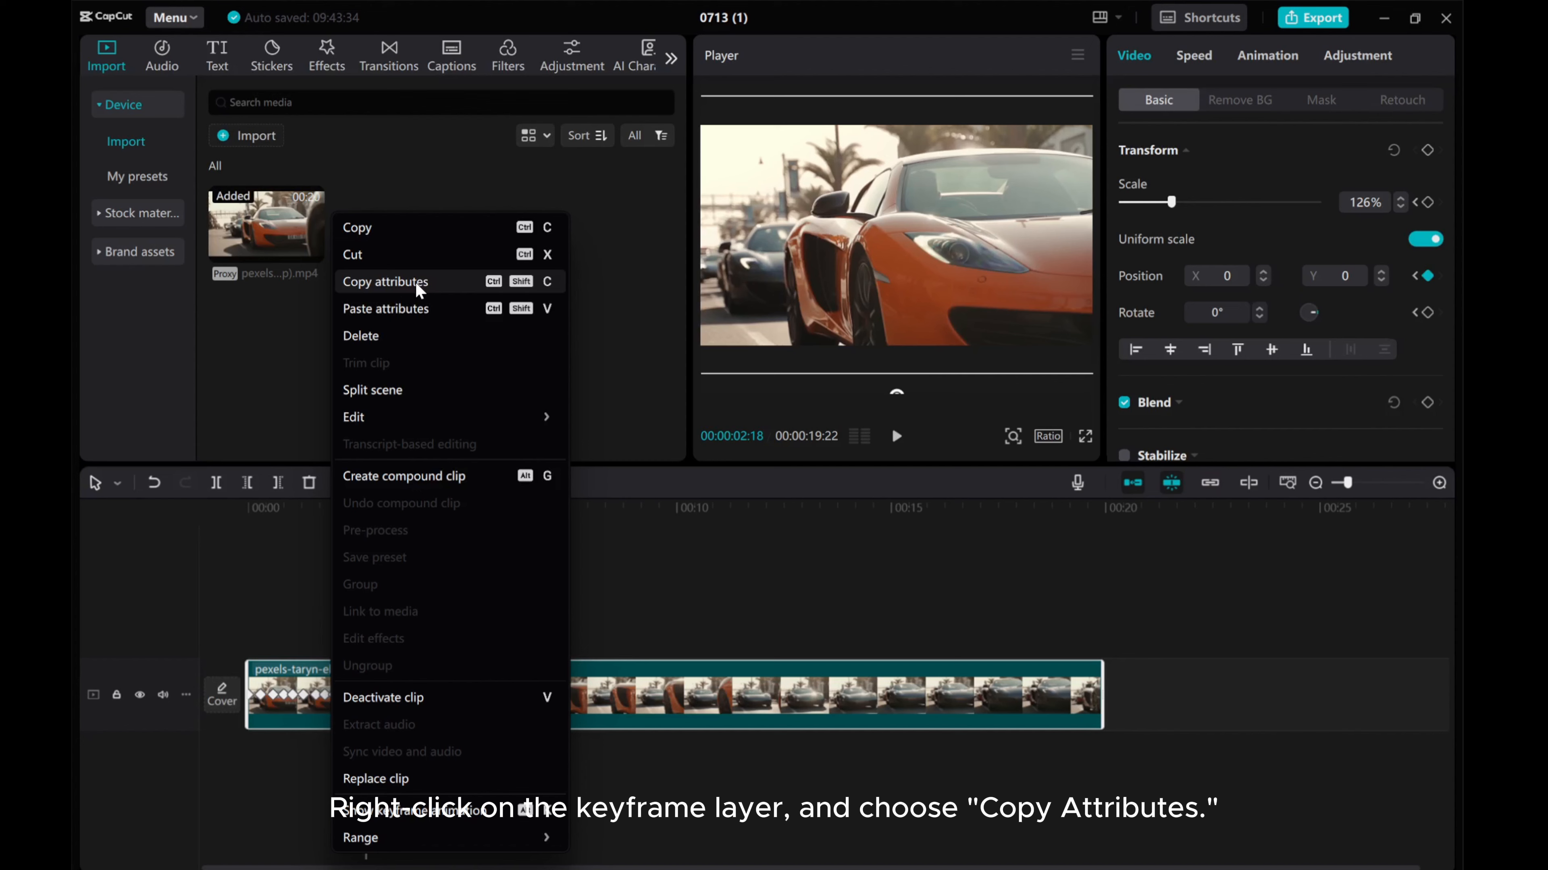
pyautogui.click(385, 282)
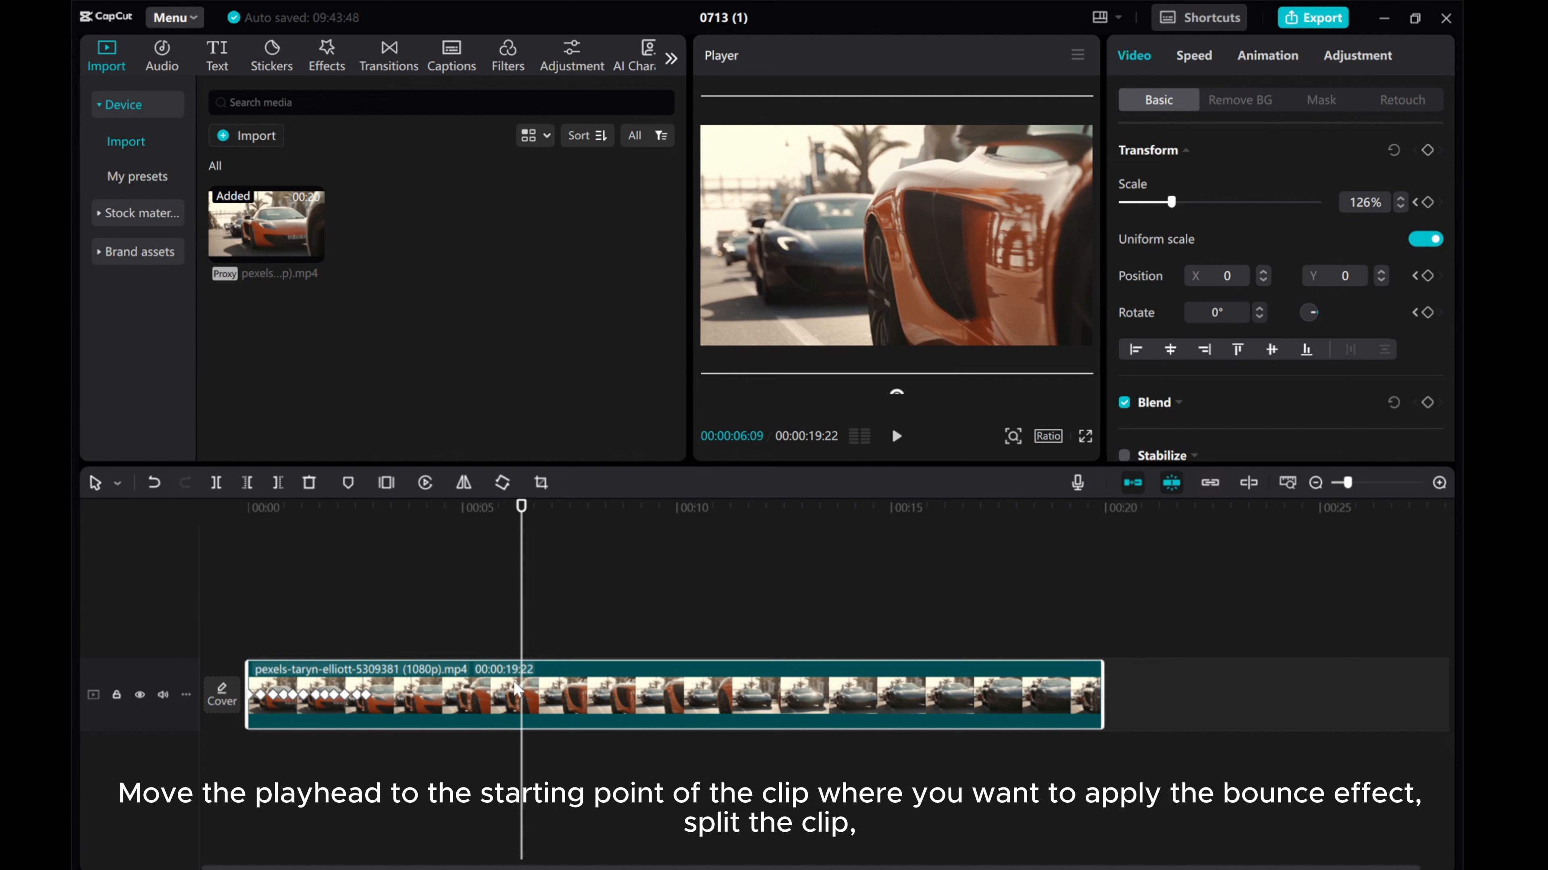
pyautogui.moveTo(543, 678)
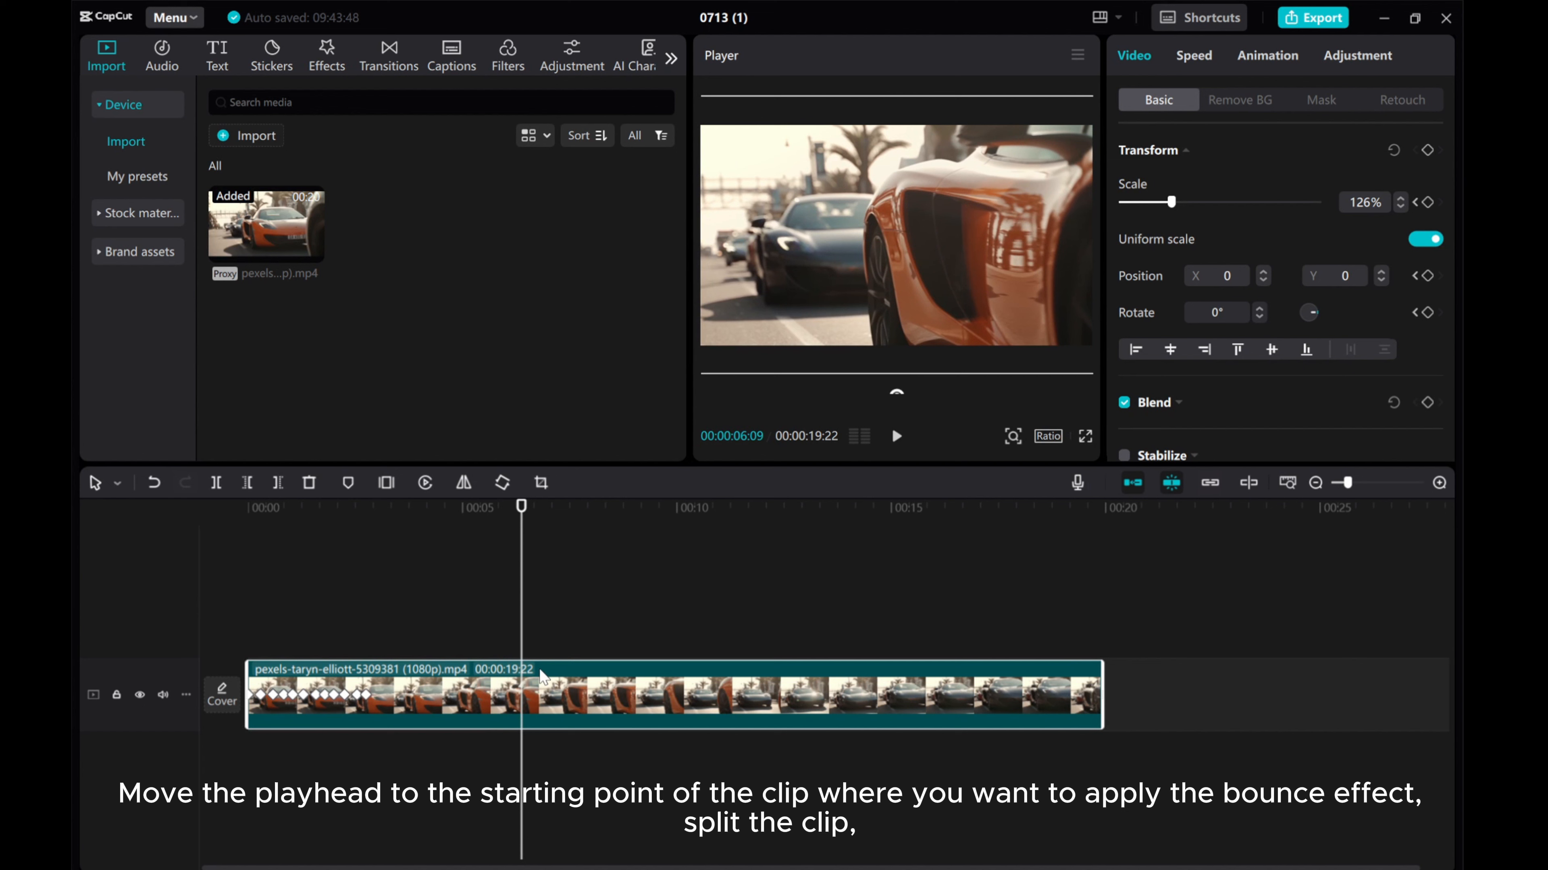
pyautogui.click(216, 482)
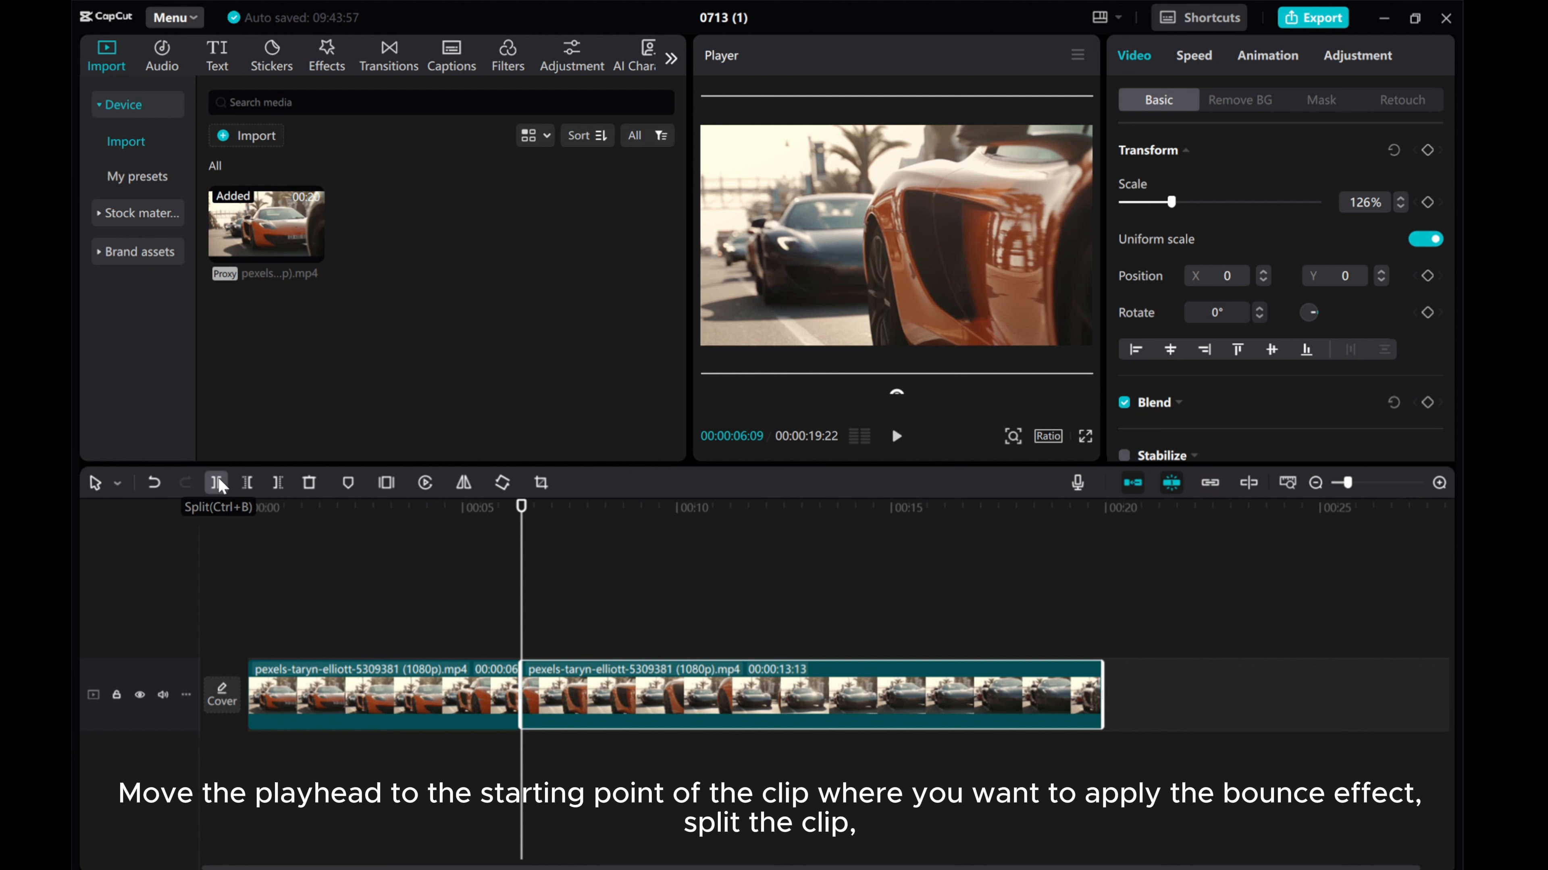
pyautogui.moveTo(552, 701)
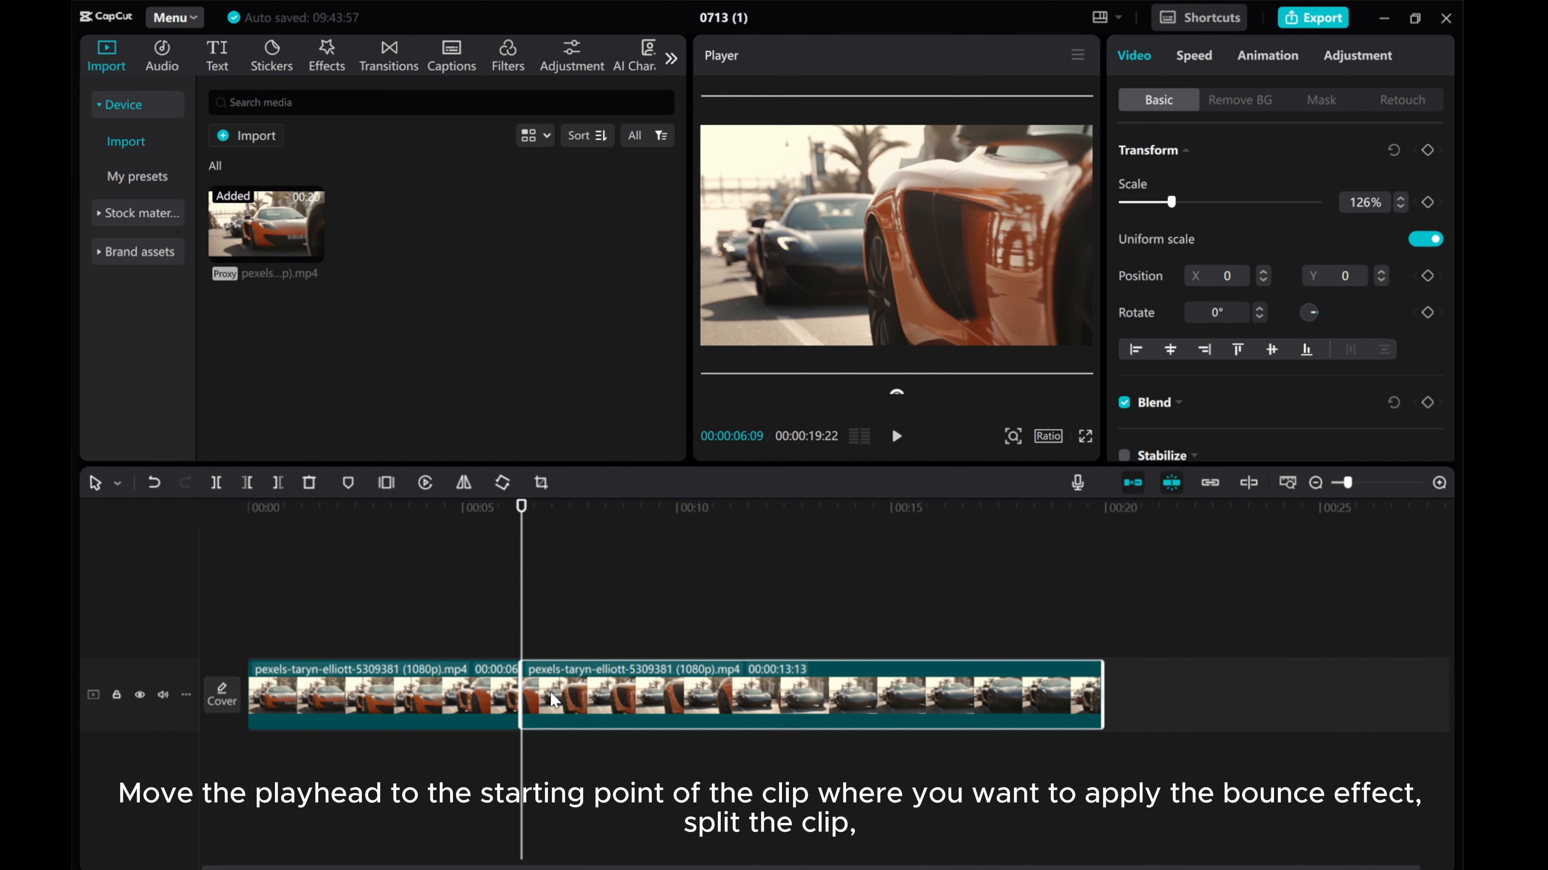
# Paste the scale and position keyframes onto the second car section, keeping keyframe timing.
pyautogui.rightClick(563, 700)
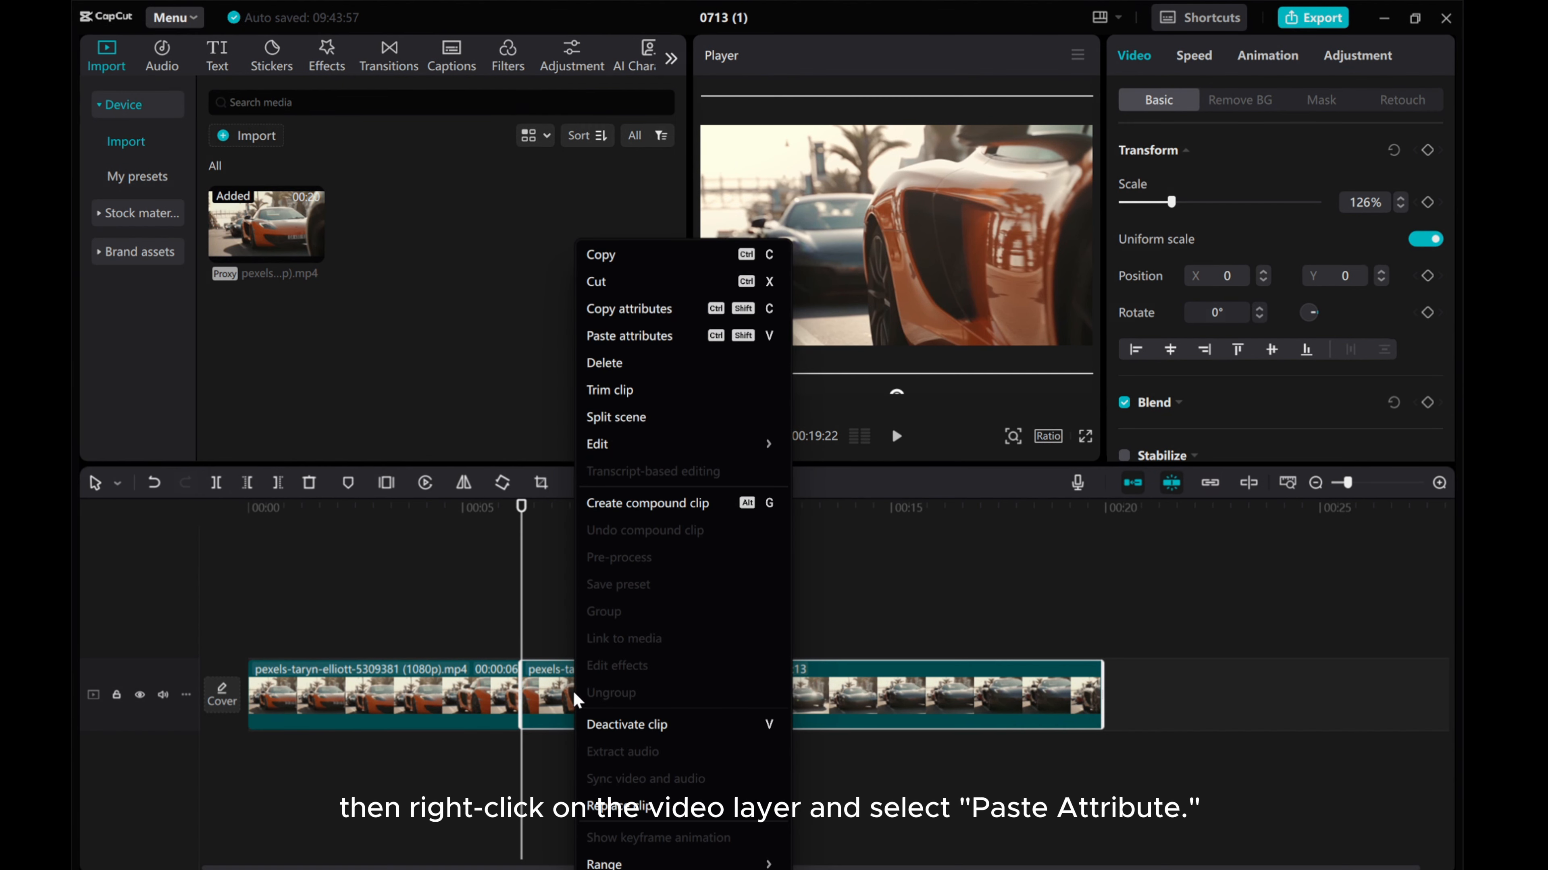
pyautogui.moveTo(646, 335)
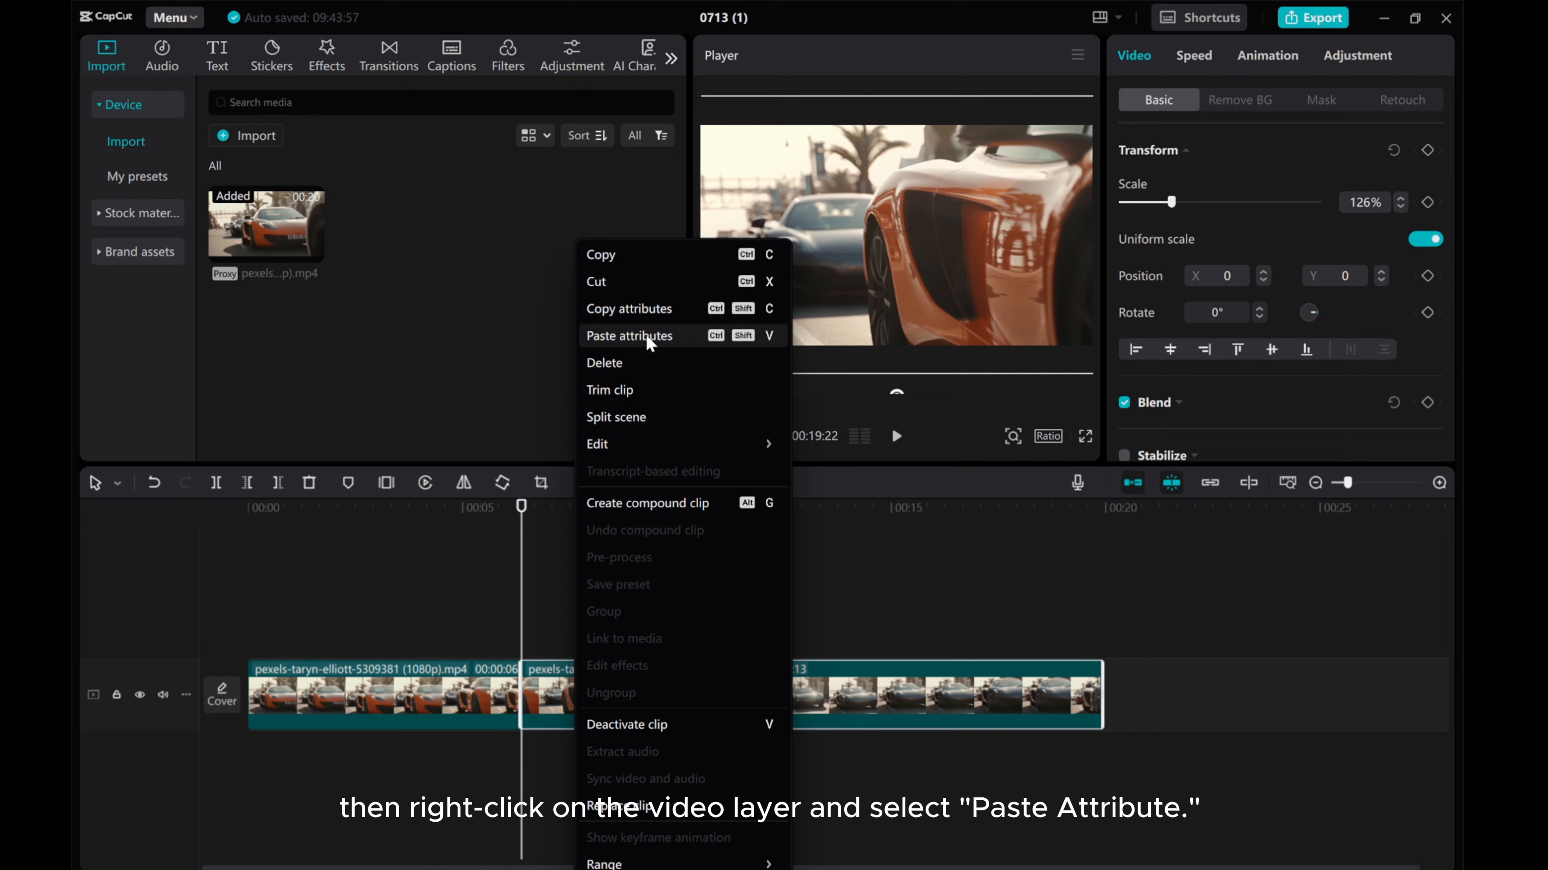
pyautogui.click(629, 335)
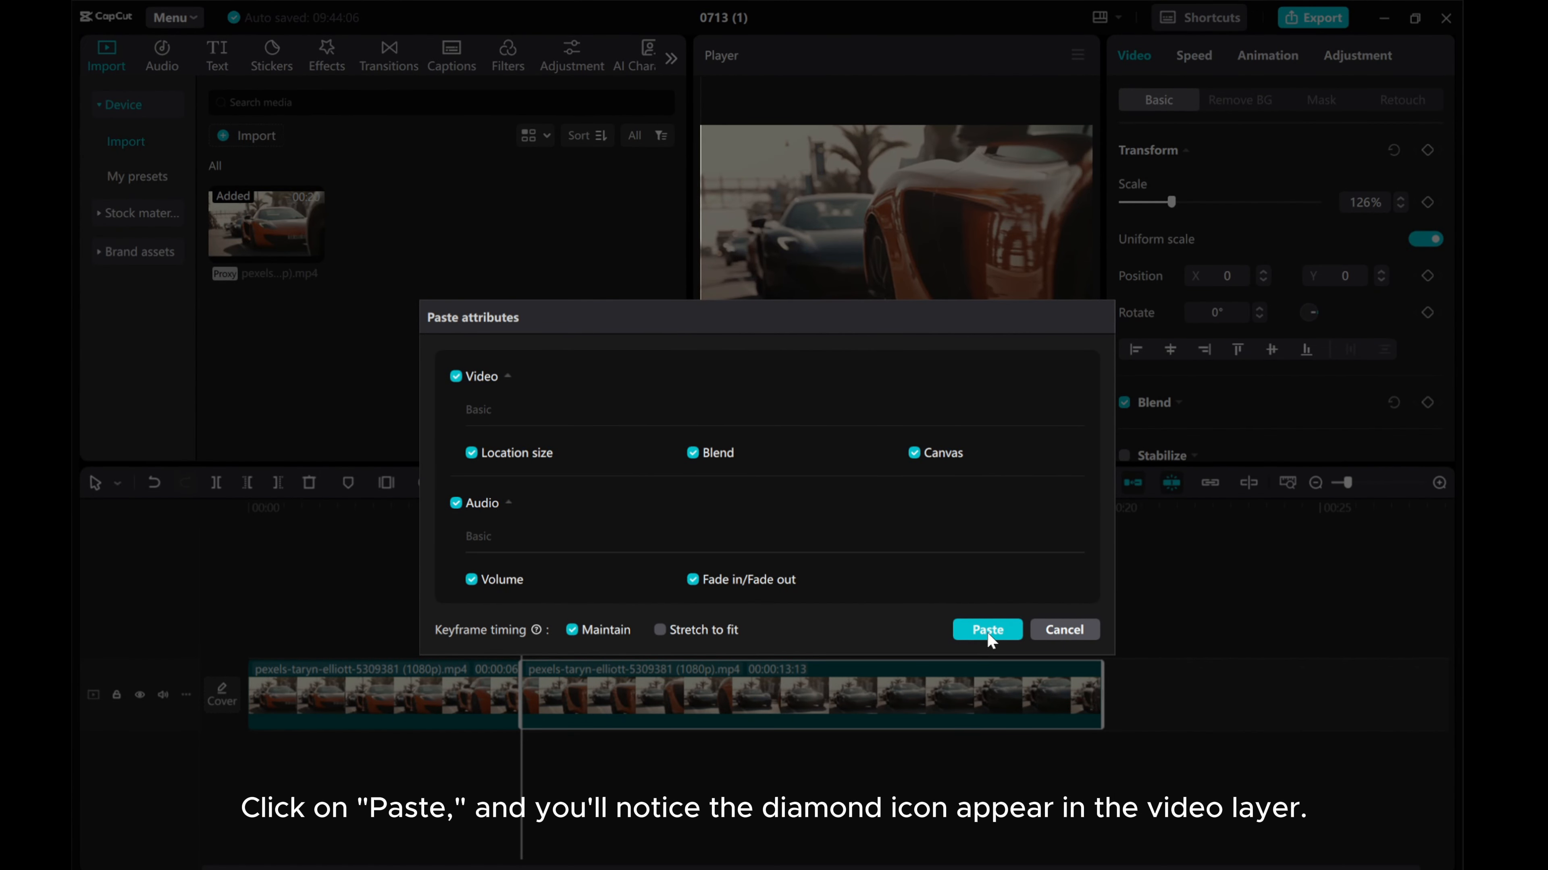
pyautogui.click(986, 630)
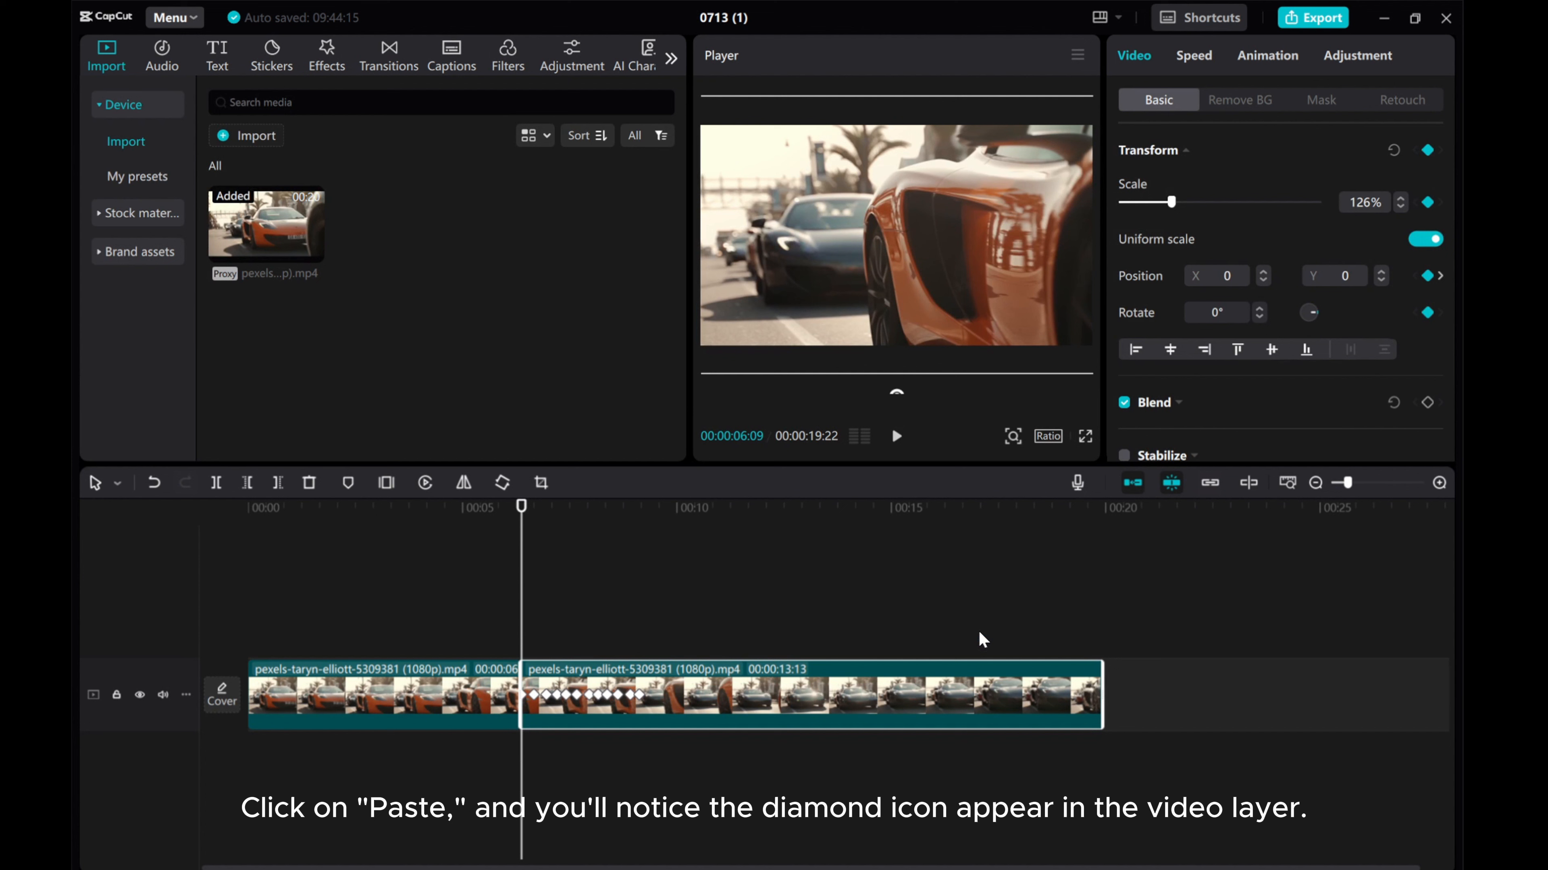
pyautogui.moveTo(514, 622)
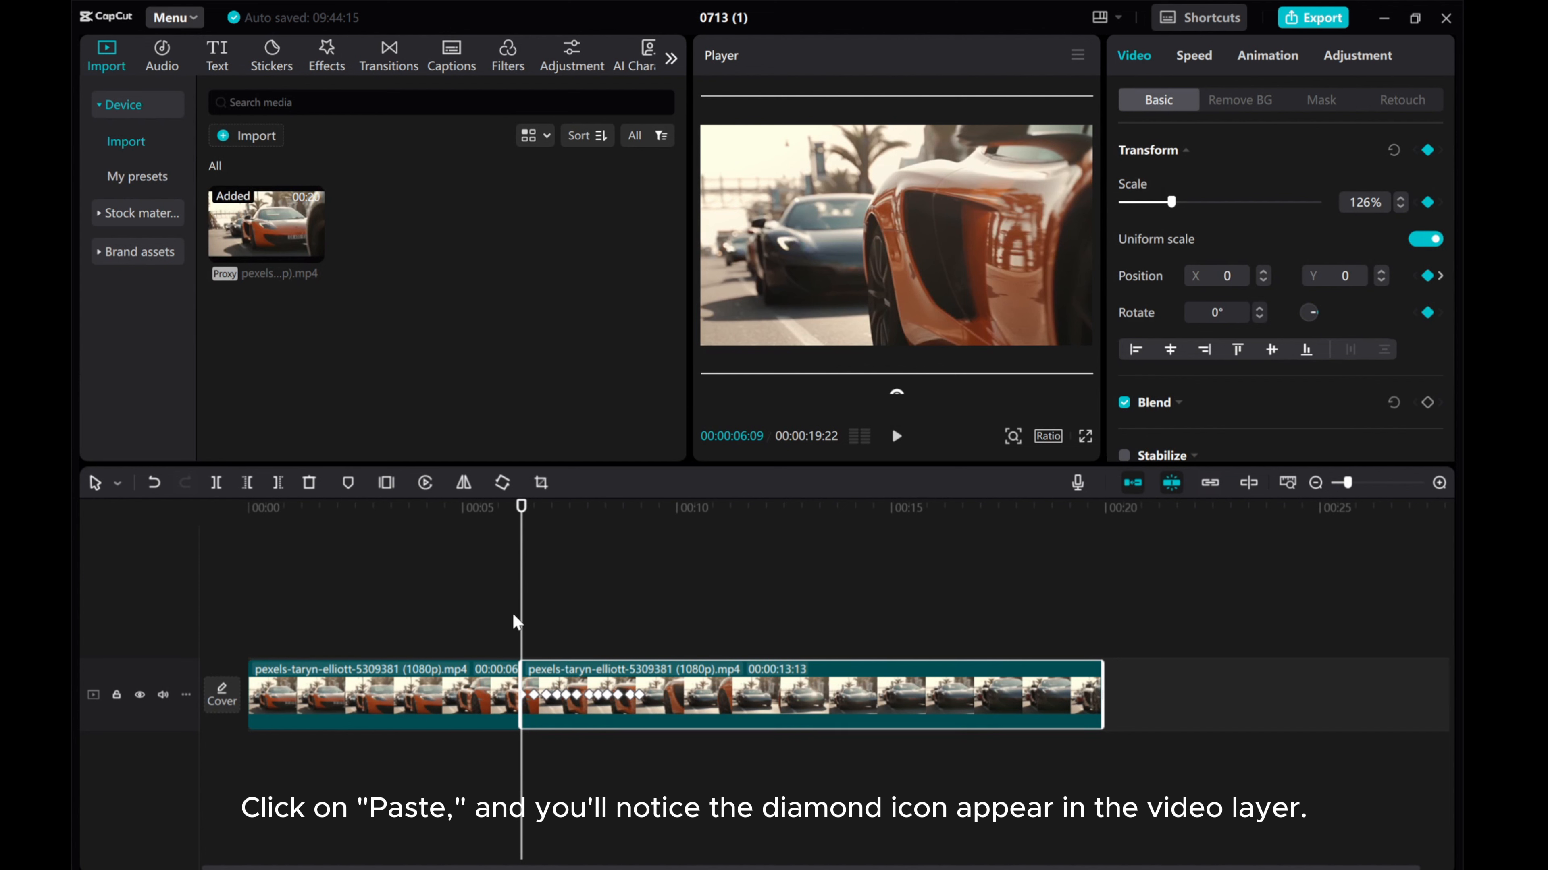
pyautogui.moveTo(635, 771)
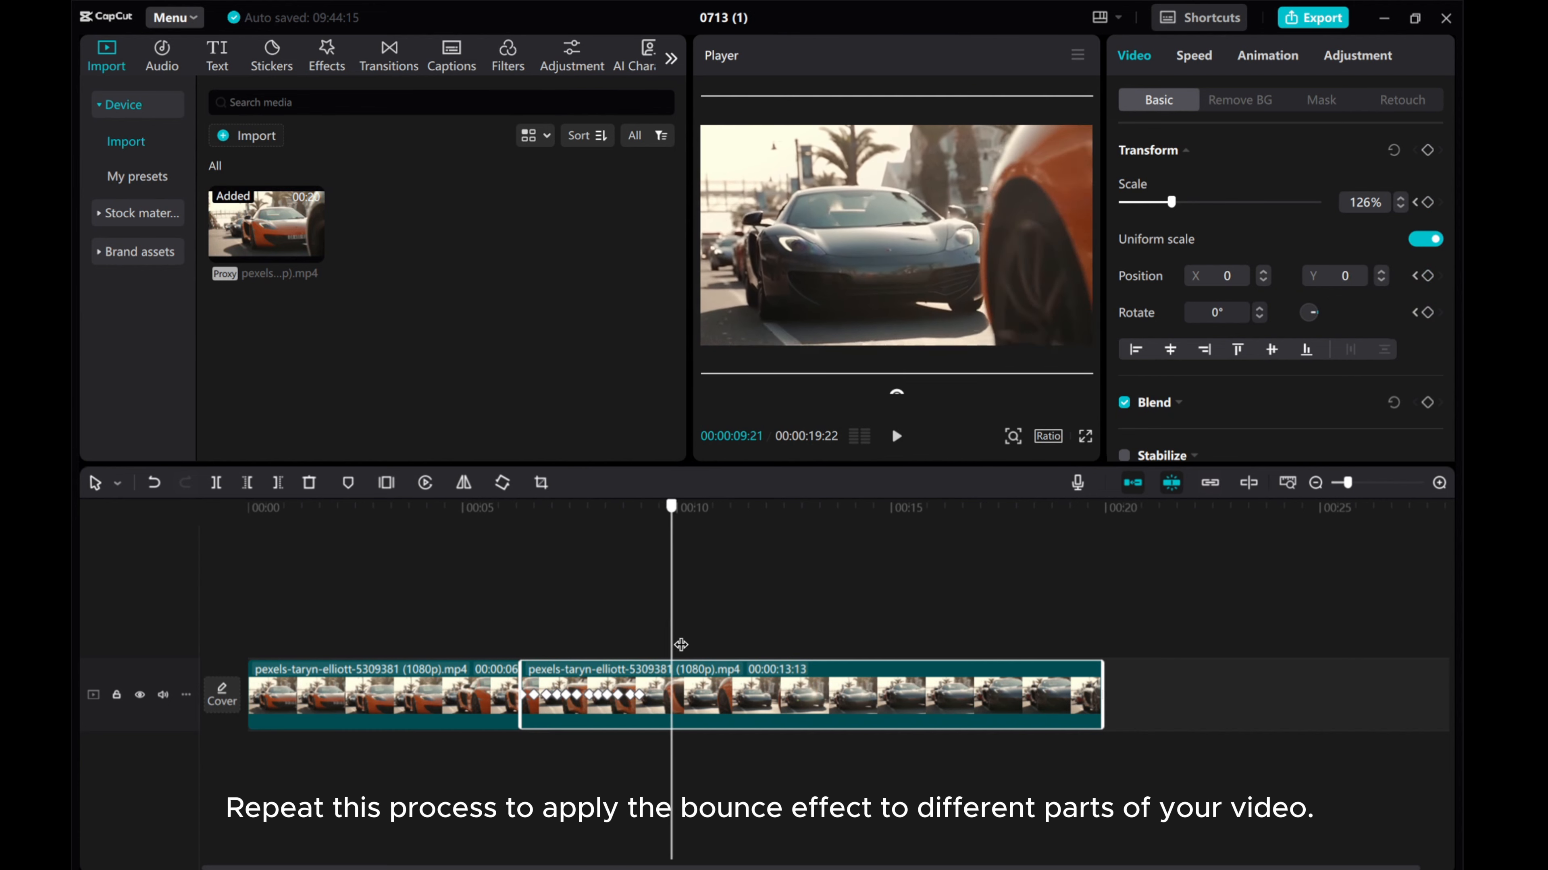
# Split the clip near 10 seconds and paste the bounce keyframes onto the new third section.
pyautogui.moveTo(672, 507); pyautogui.dragTo(711, 507)
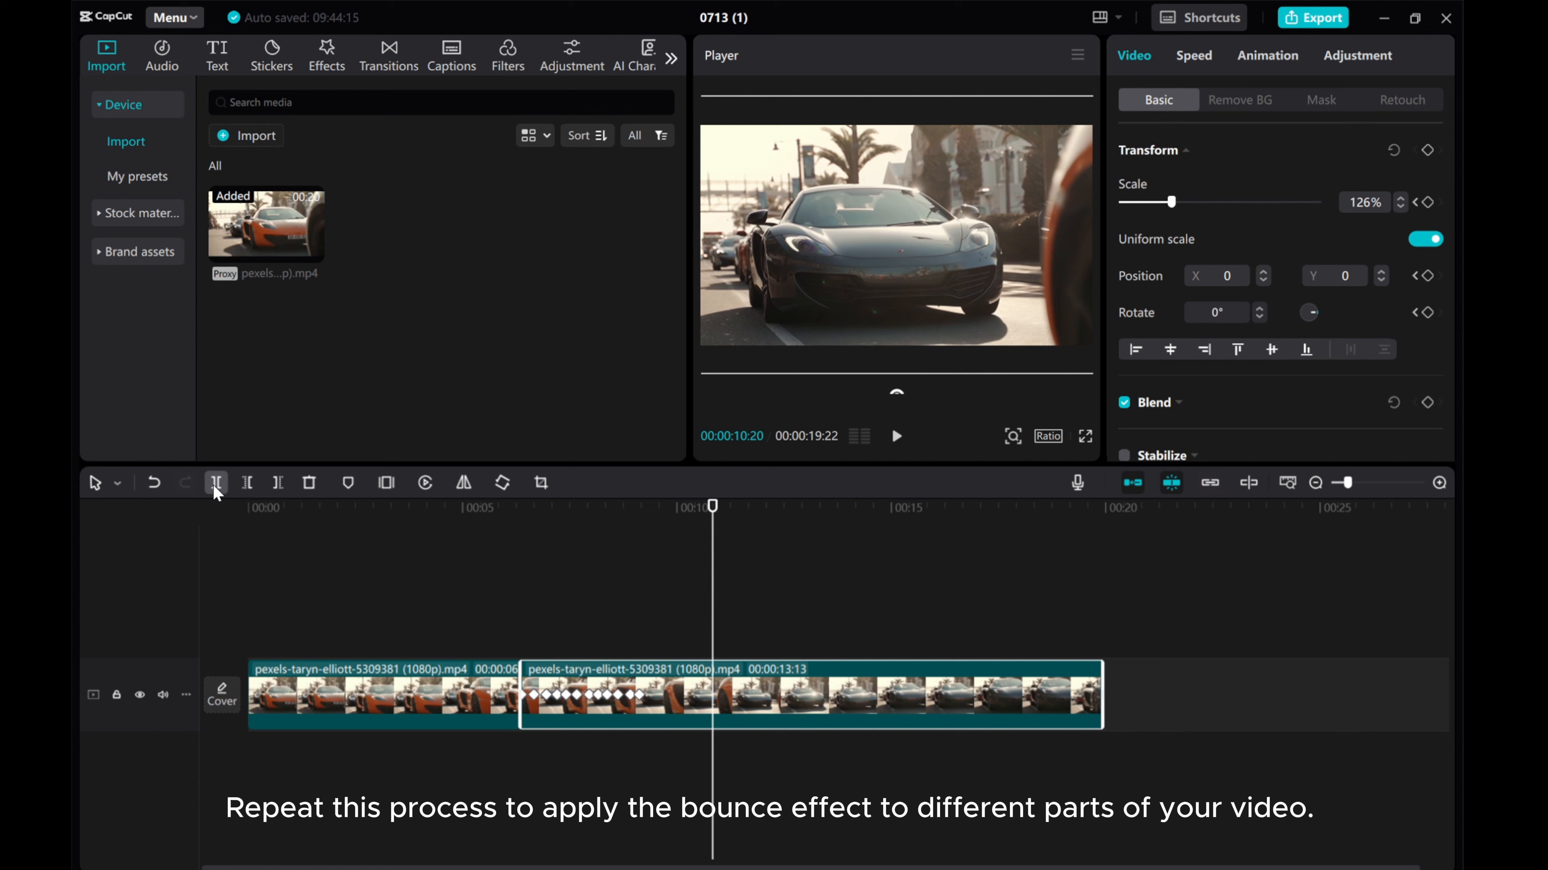
pyautogui.rightClick(765, 701)
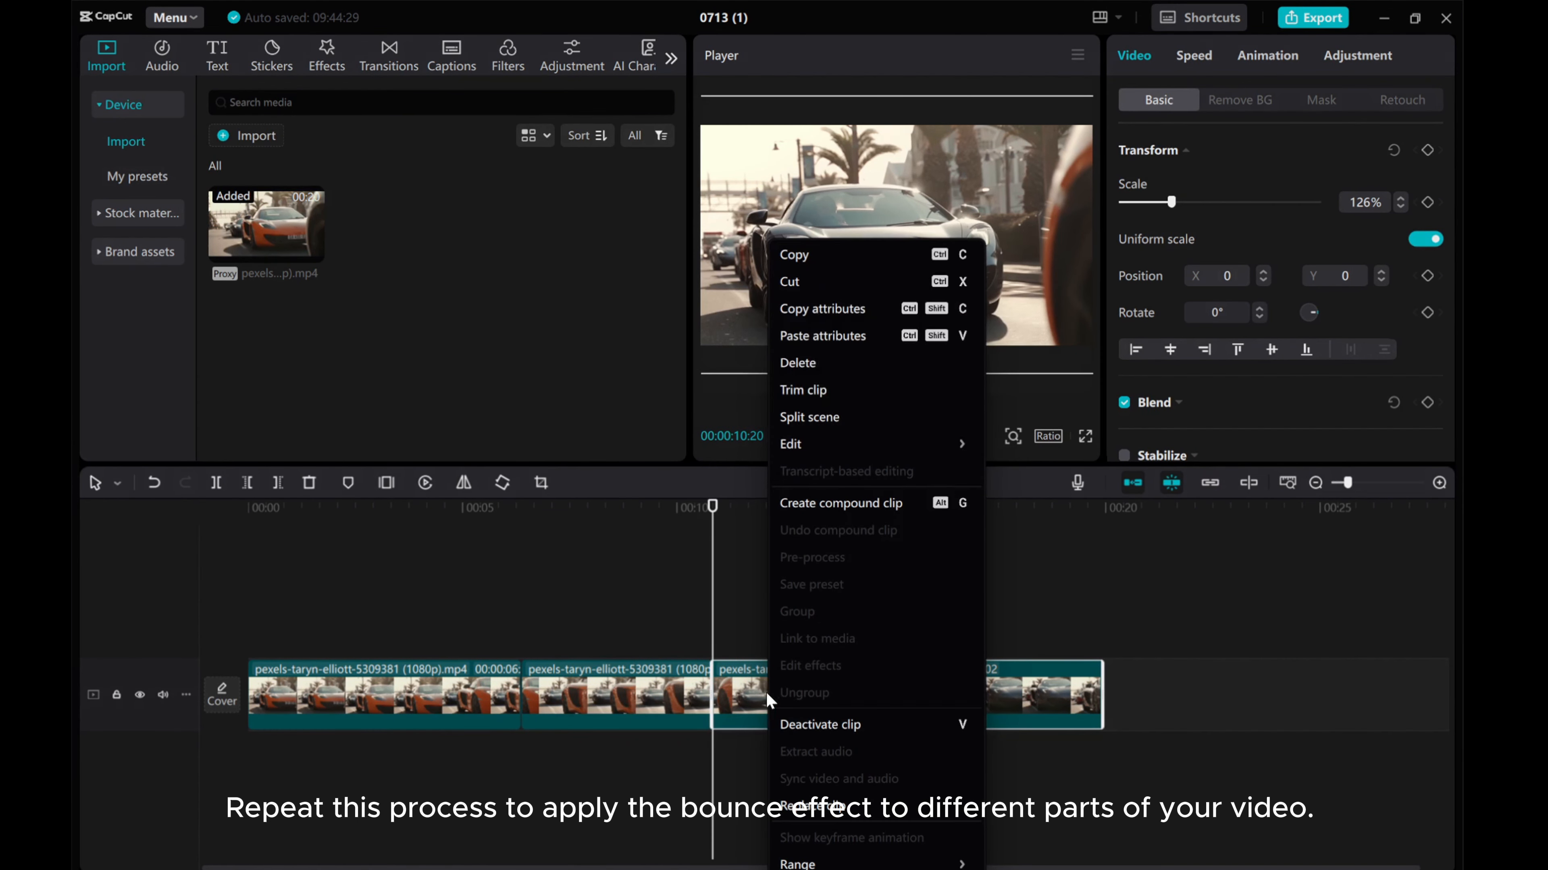
pyautogui.click(822, 335)
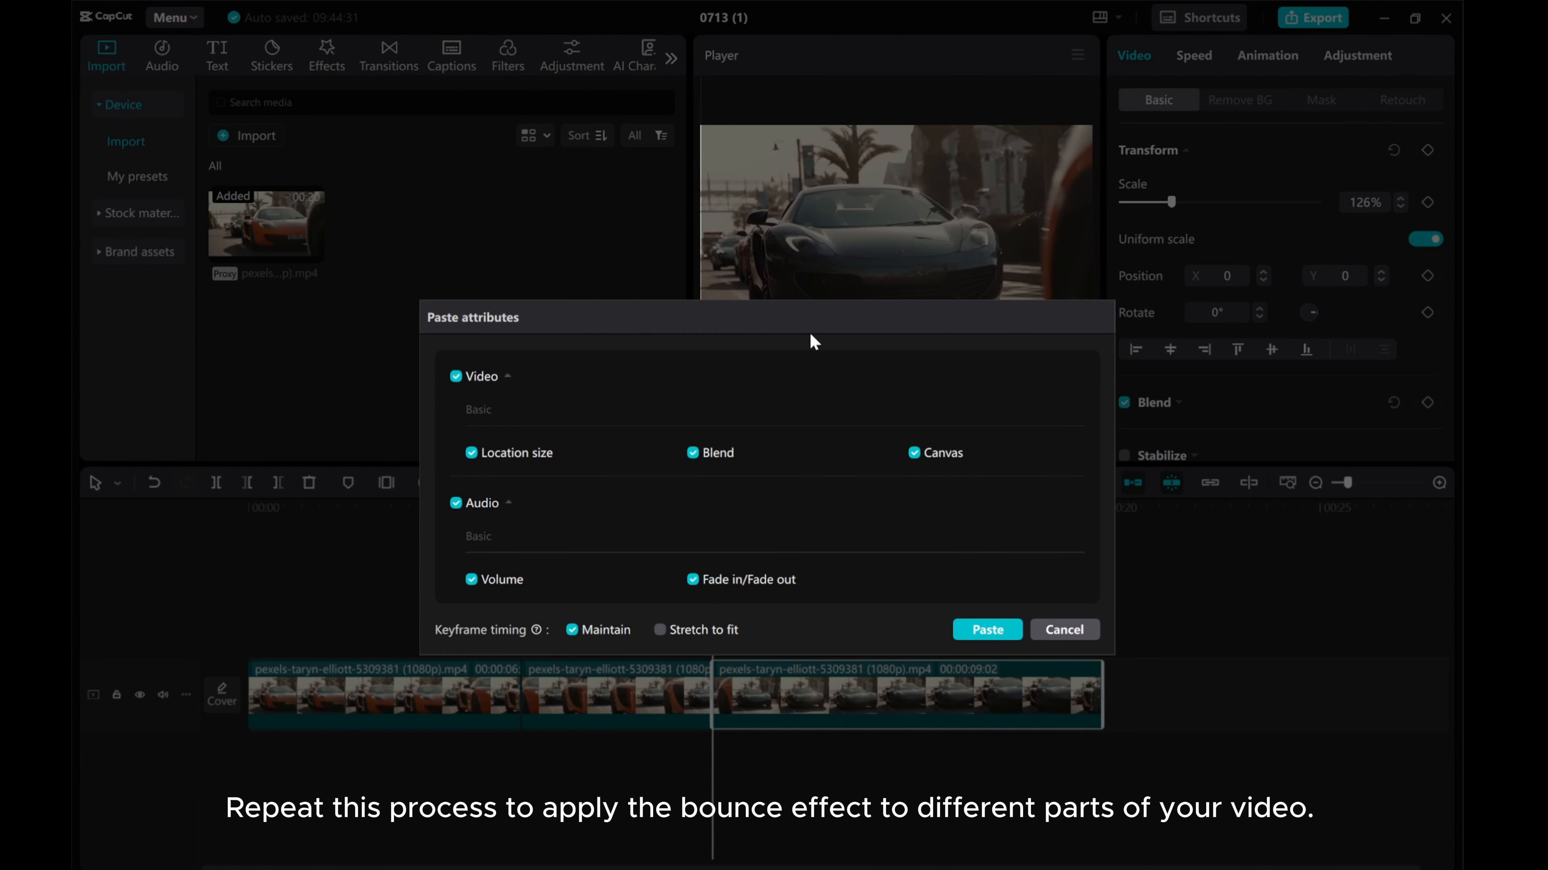
pyautogui.click(986, 630)
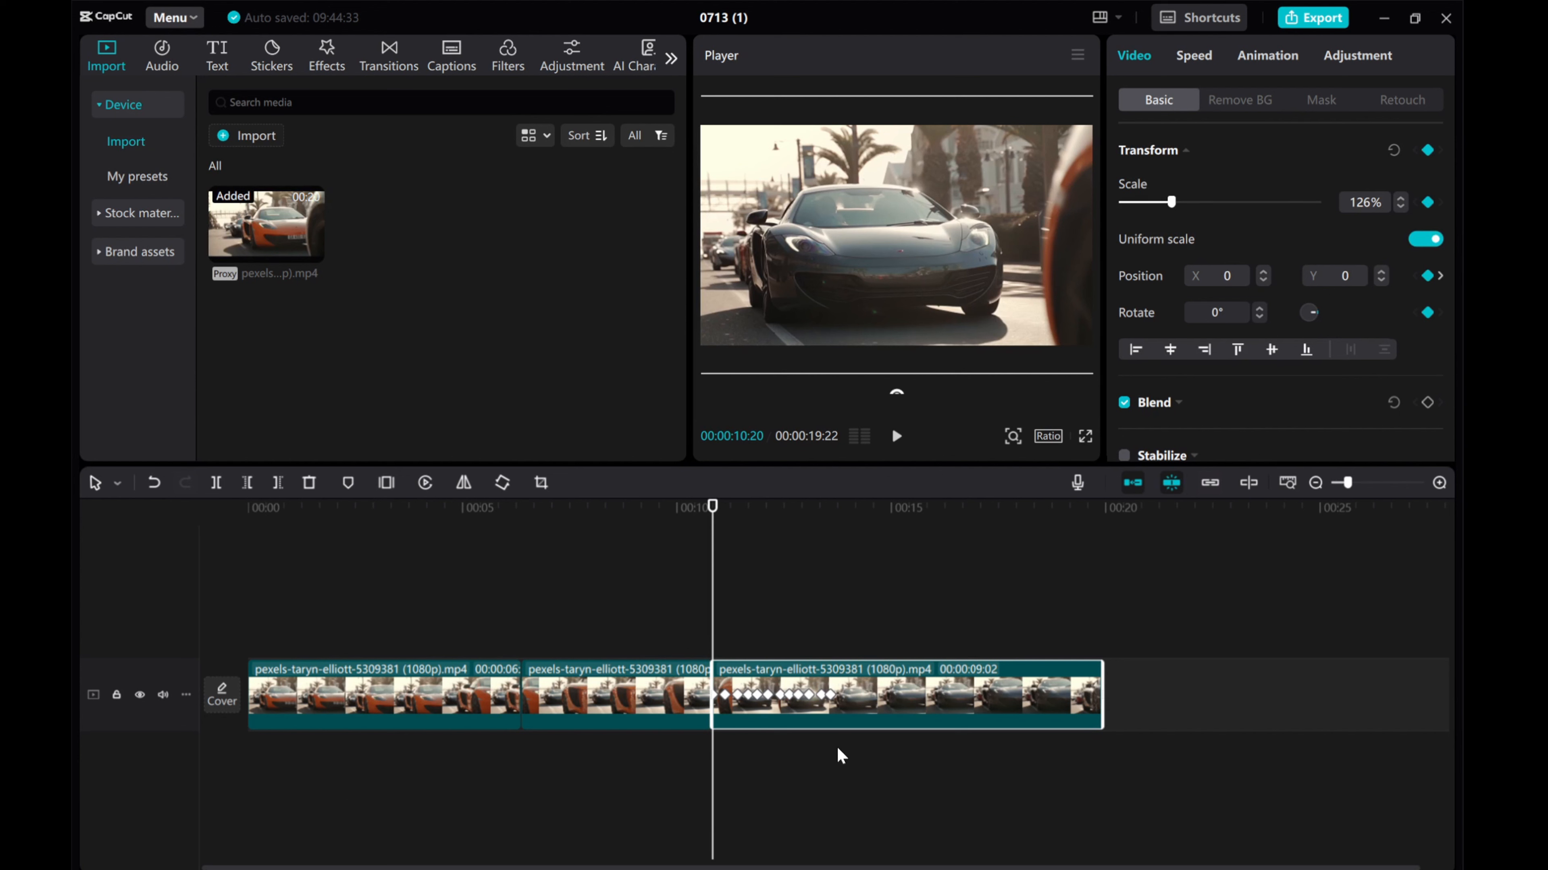
pyautogui.moveTo(713, 612)
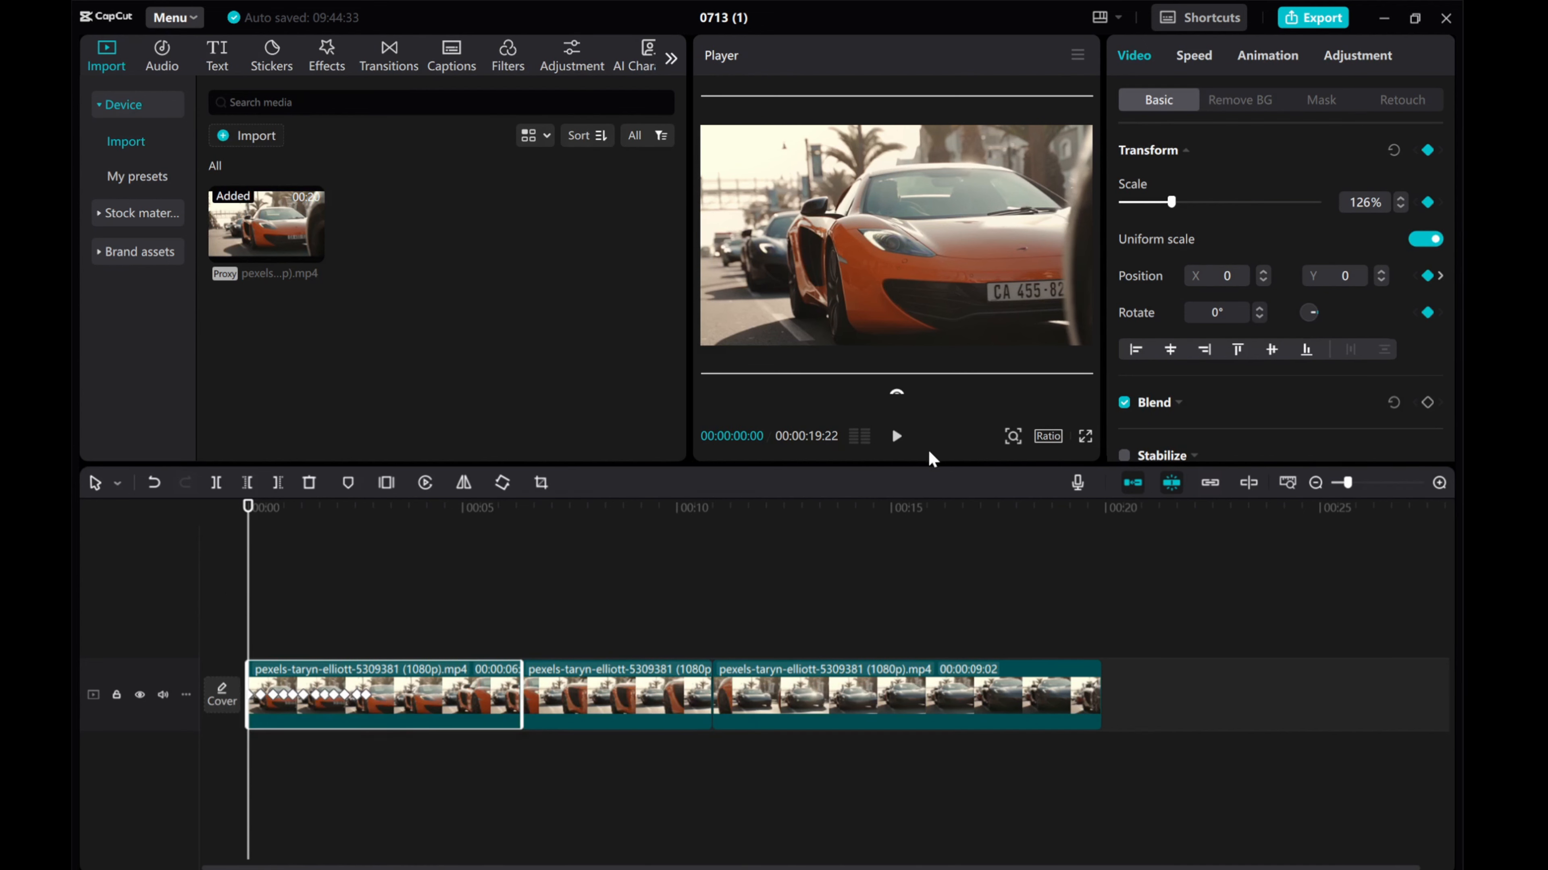
# Place the white stock clip from Stock materials on a track above the first car section.
pyautogui.click(895, 435)
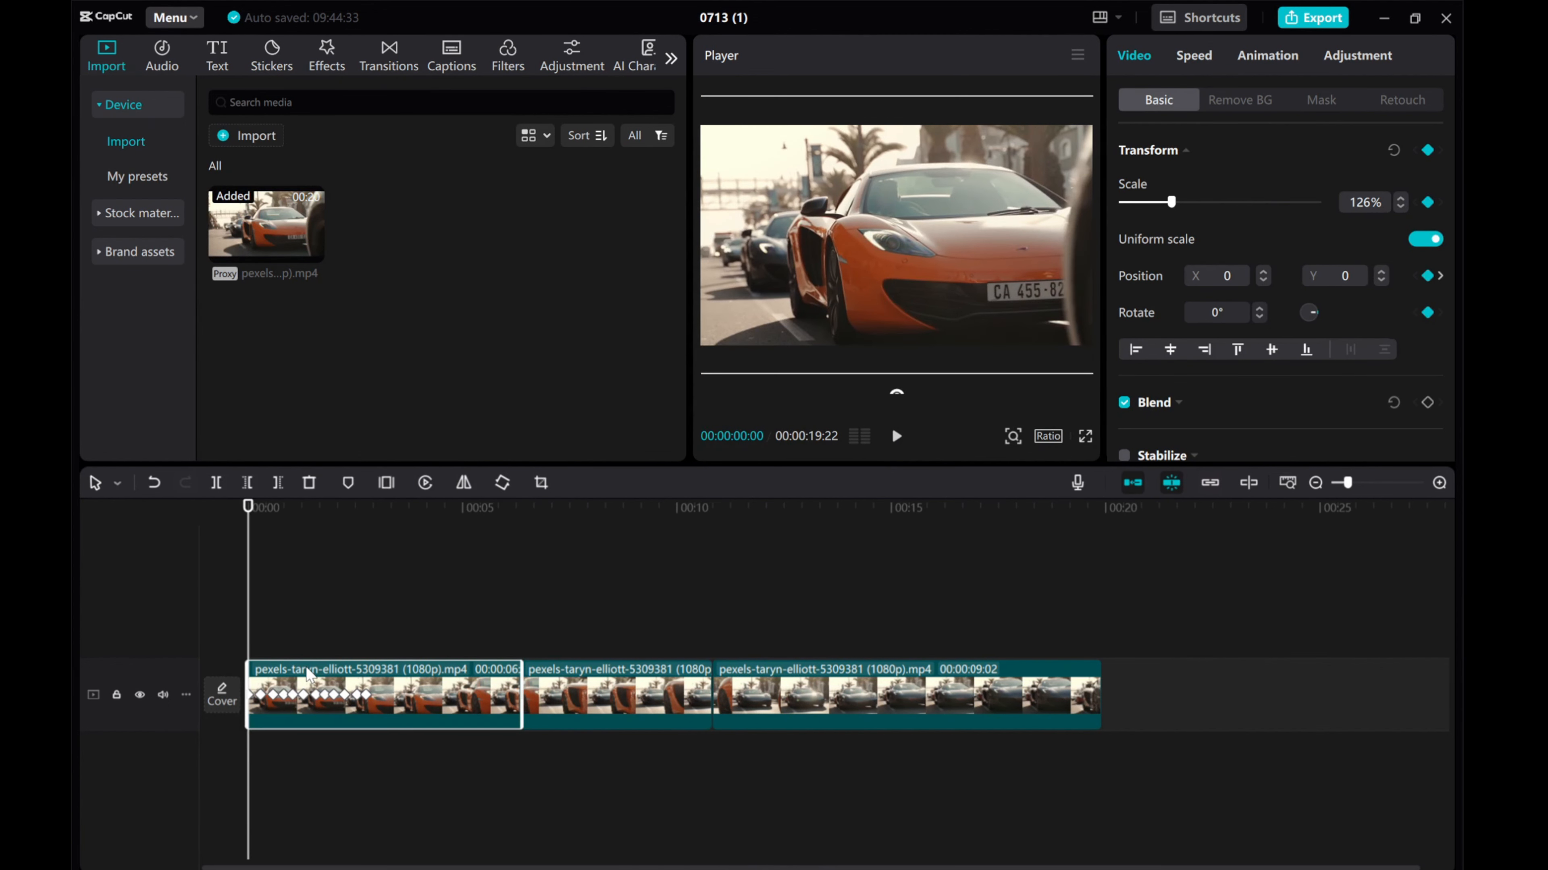
pyautogui.click(141, 144)
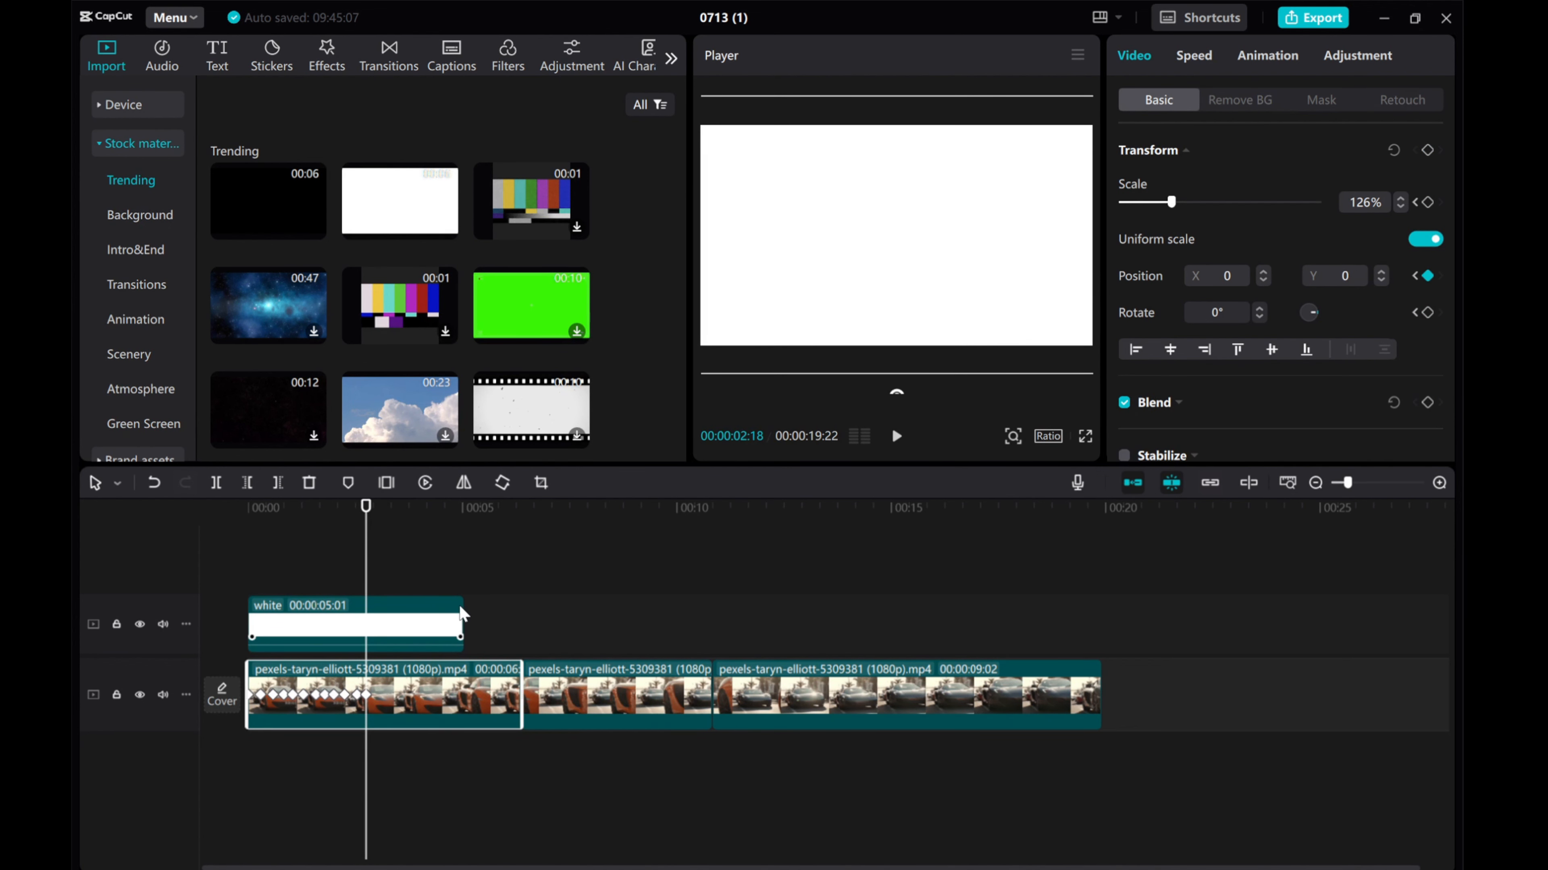
# Trim the white clip to end at the playhead and apply a Rectangle mask to it.
pyautogui.moveTo(462, 621); pyautogui.dragTo(400, 621)
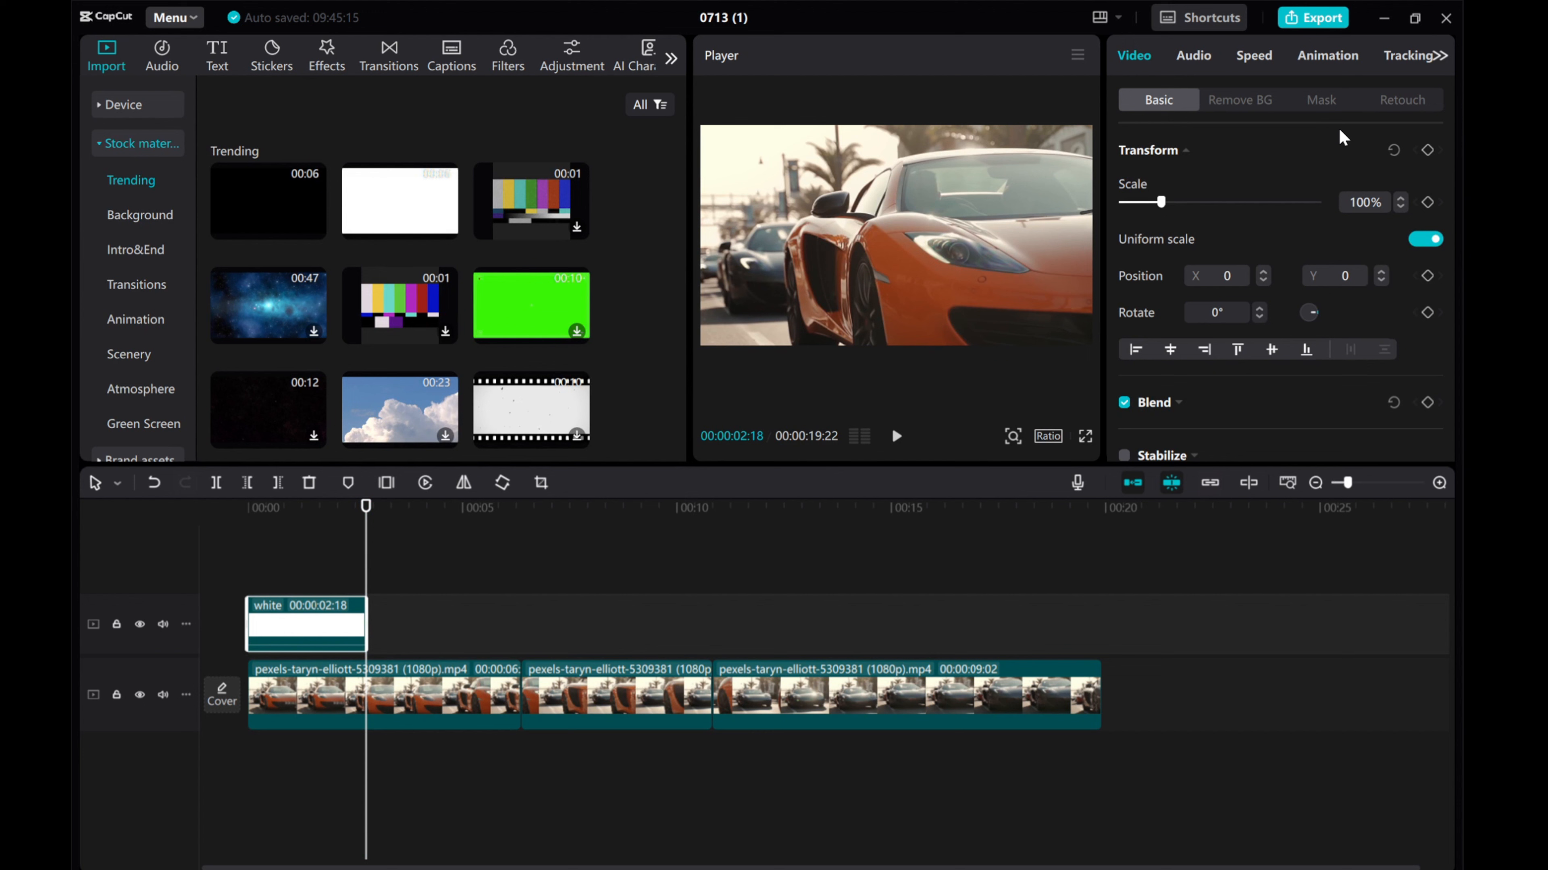
pyautogui.click(1320, 100)
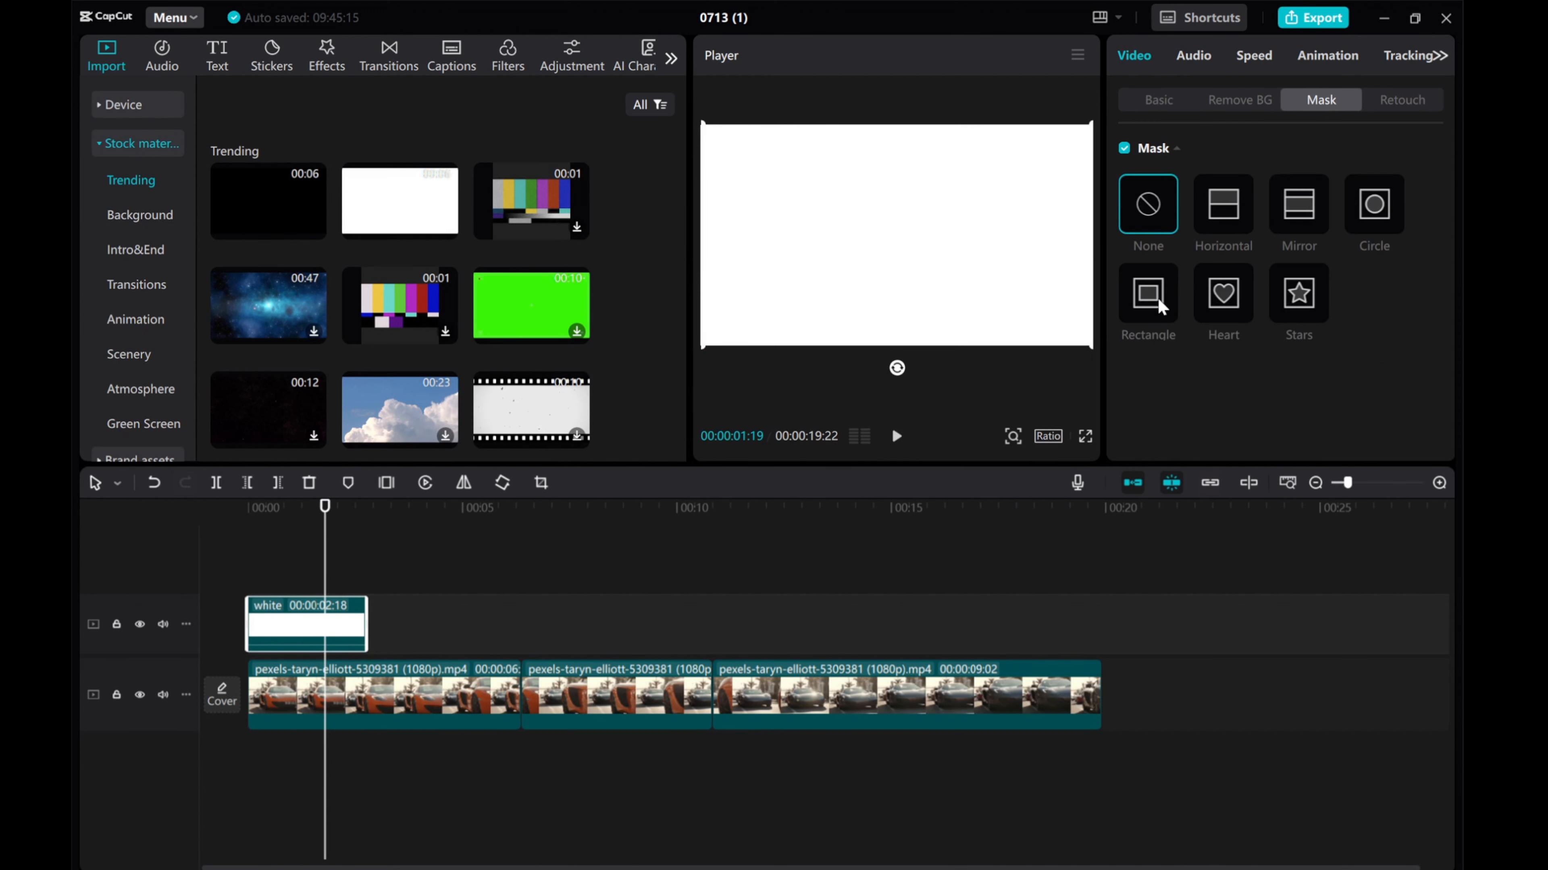
pyautogui.click(1147, 294)
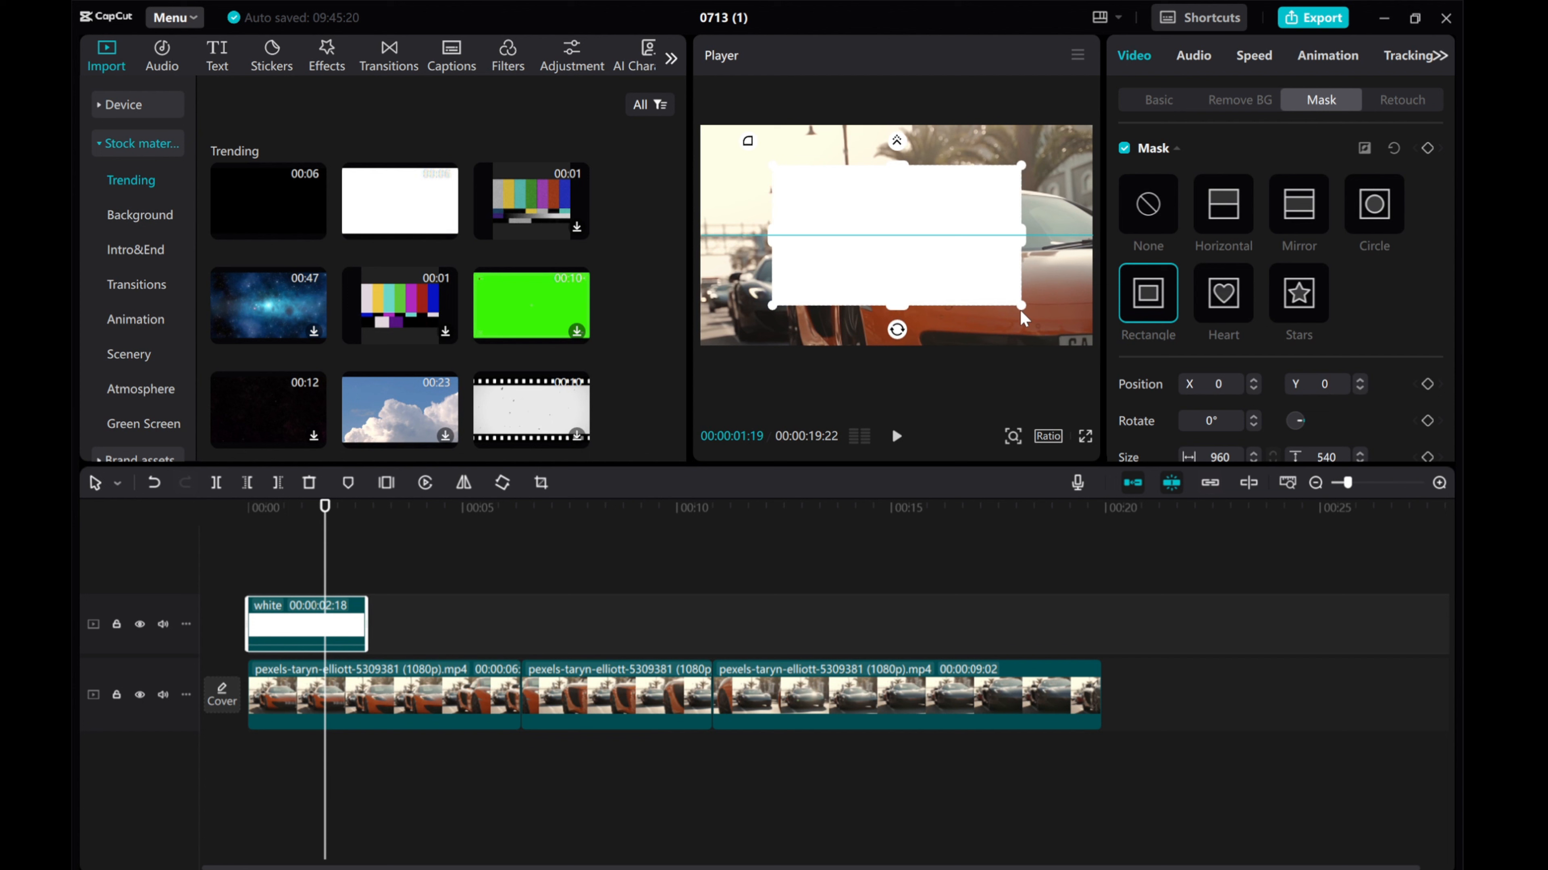
# Enlarge the mask to nearly fill the frame and invert it so only a thin white border remains.
pyautogui.moveTo(1021, 306); pyautogui.dragTo(1080, 340)
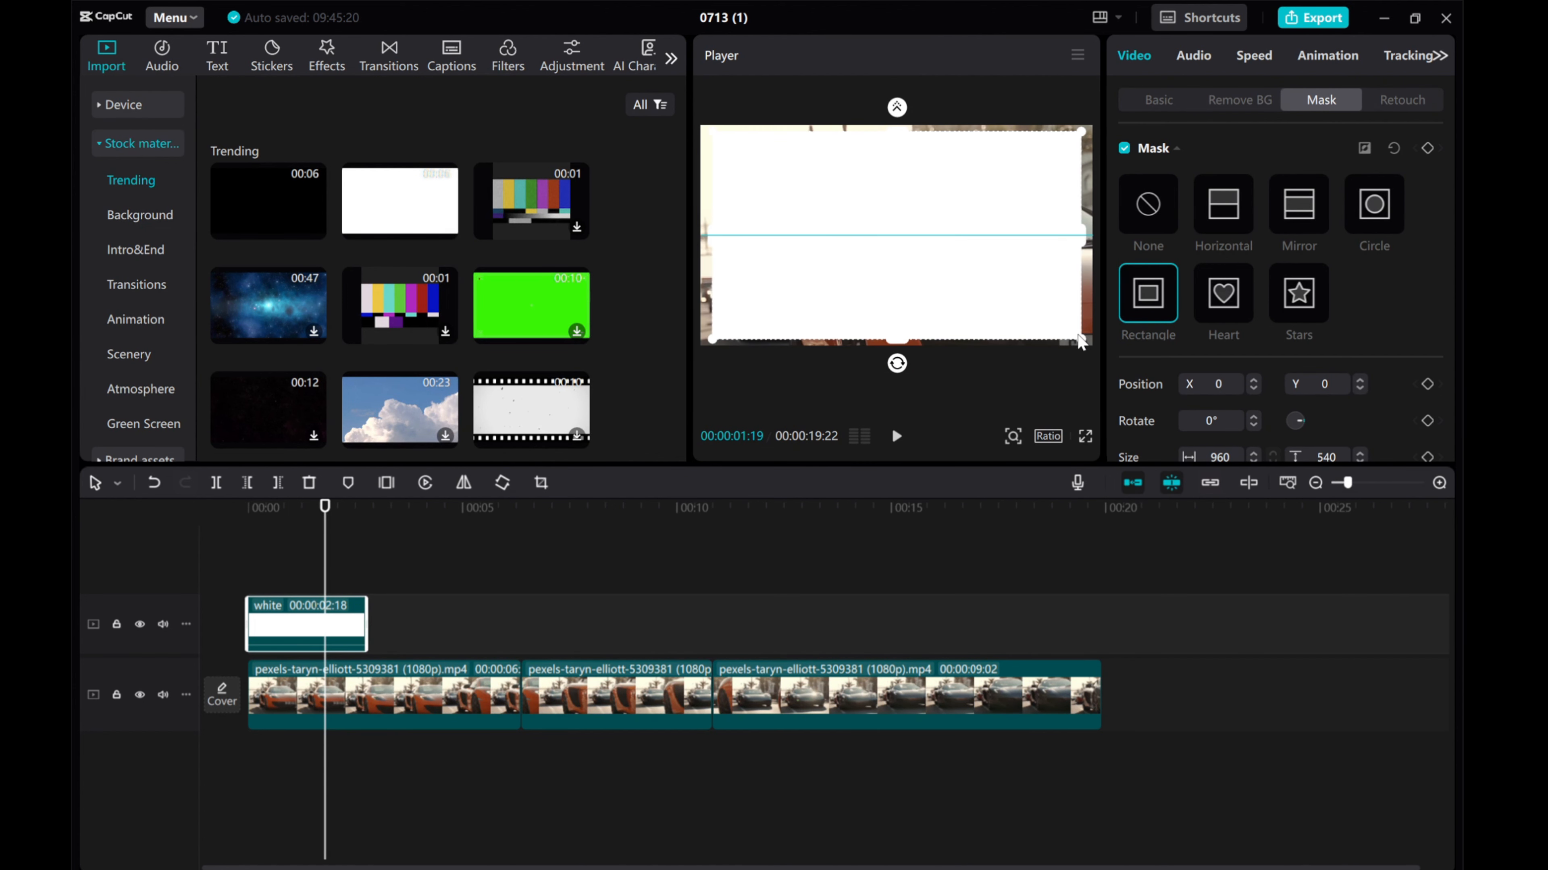
pyautogui.moveTo(1081, 340); pyautogui.dragTo(1081, 340)
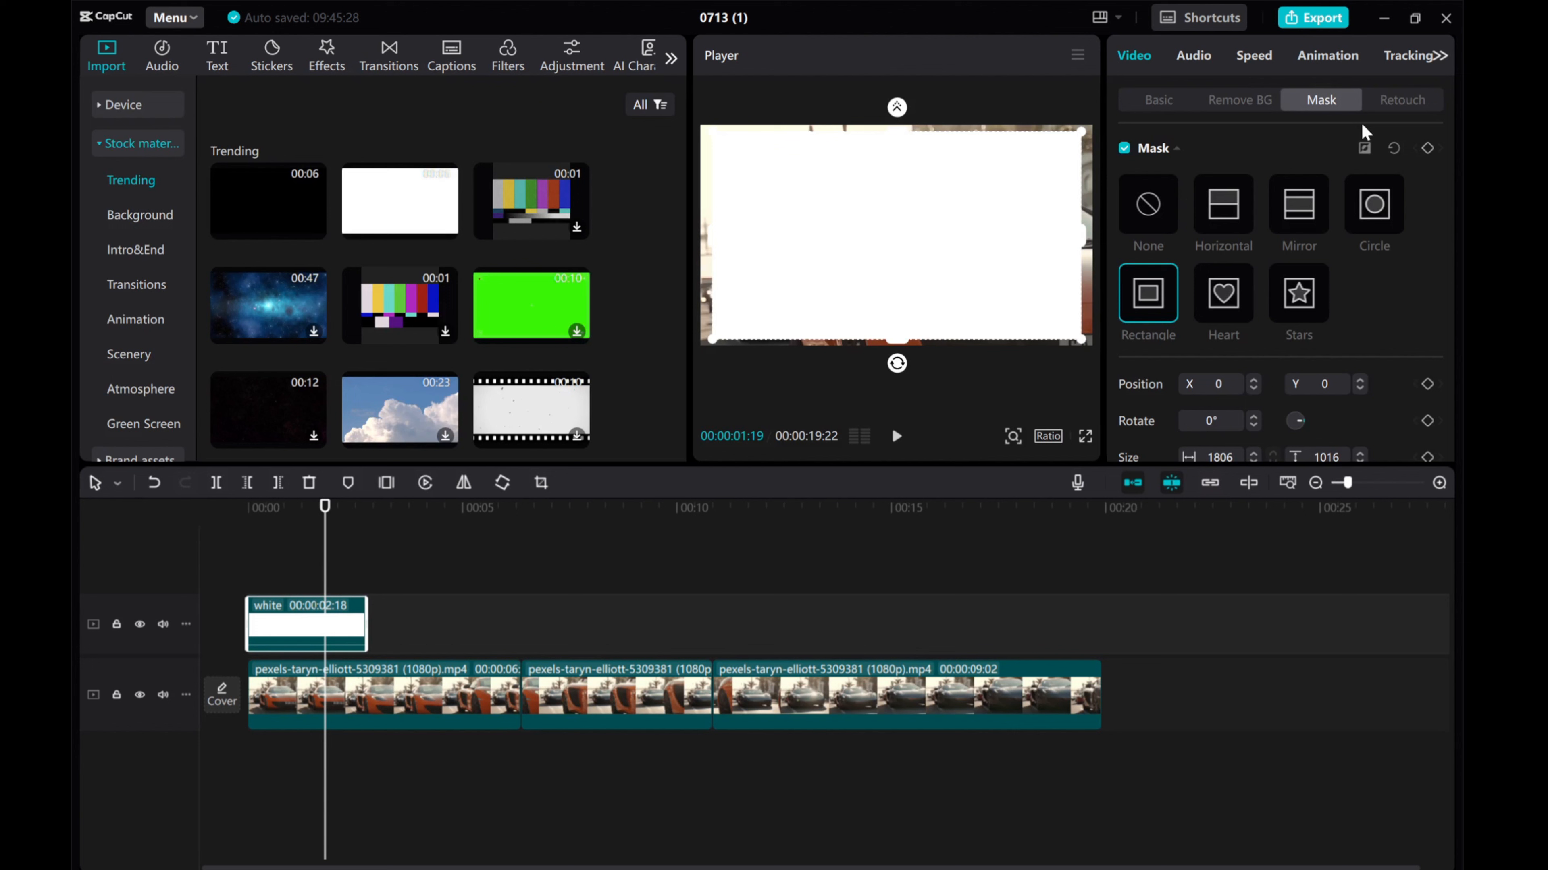
pyautogui.click(1364, 149)
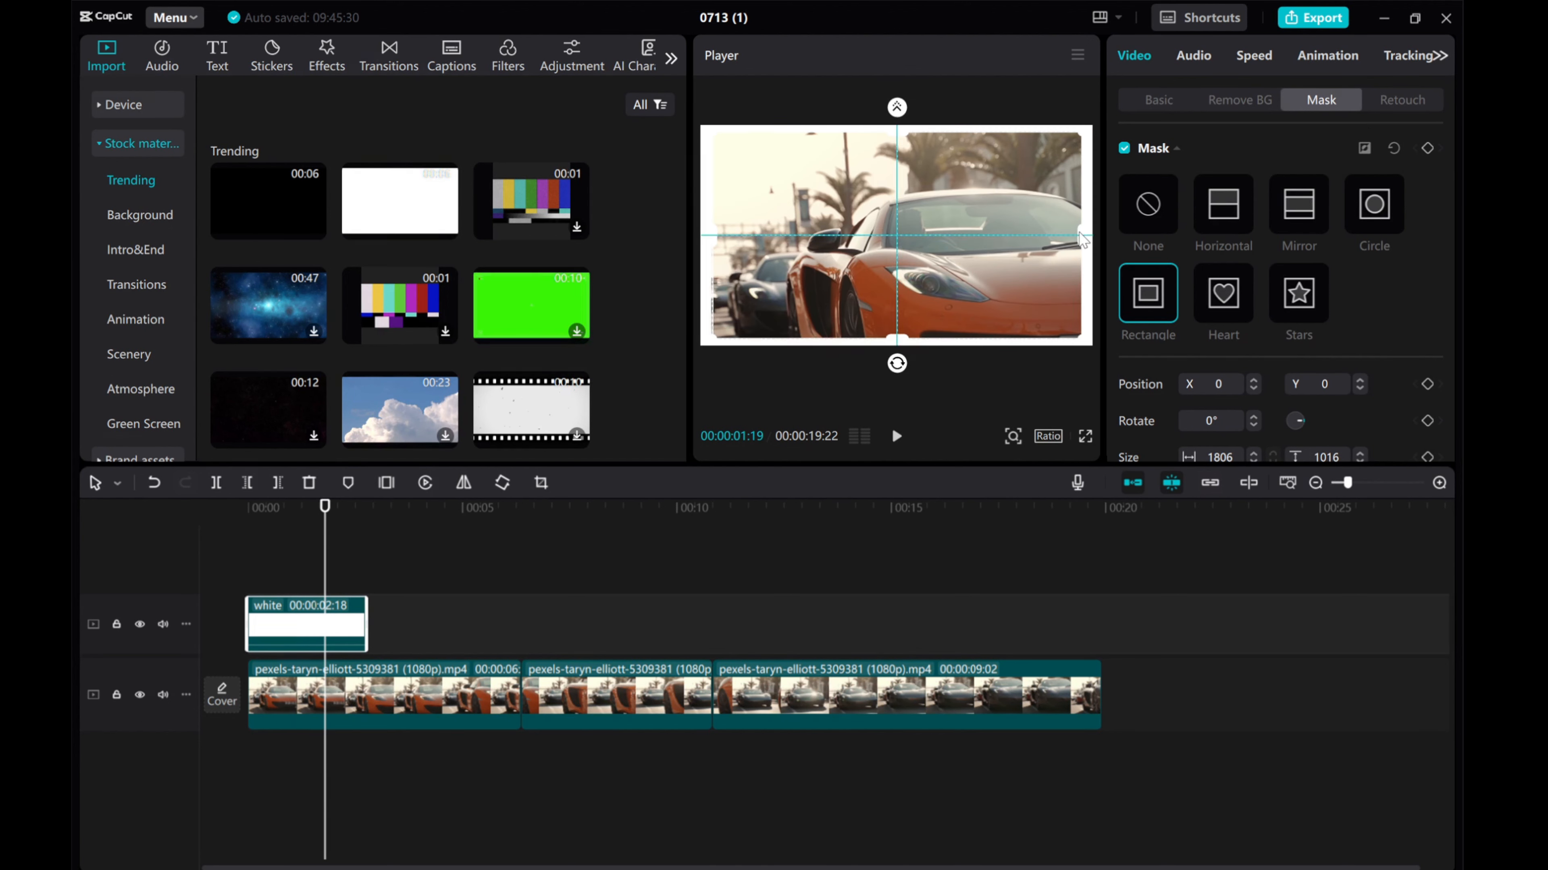
pyautogui.moveTo(1076, 234); pyautogui.dragTo(1083, 239)
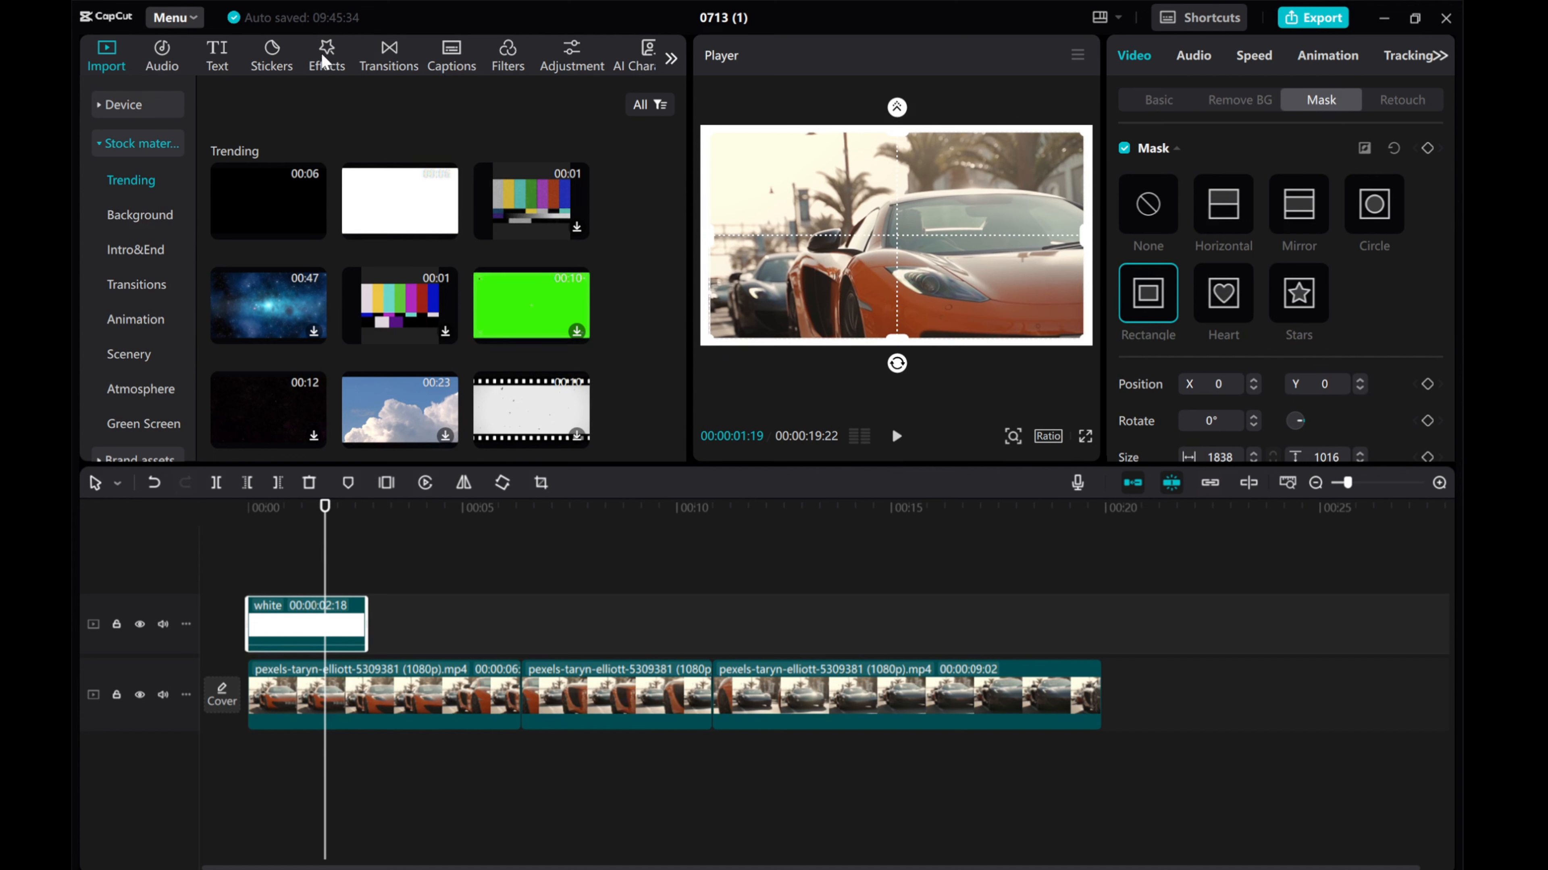
# Apply a color-cycling effect to the border clip above each car section and play back the colored frame.
pyautogui.click(326, 49)
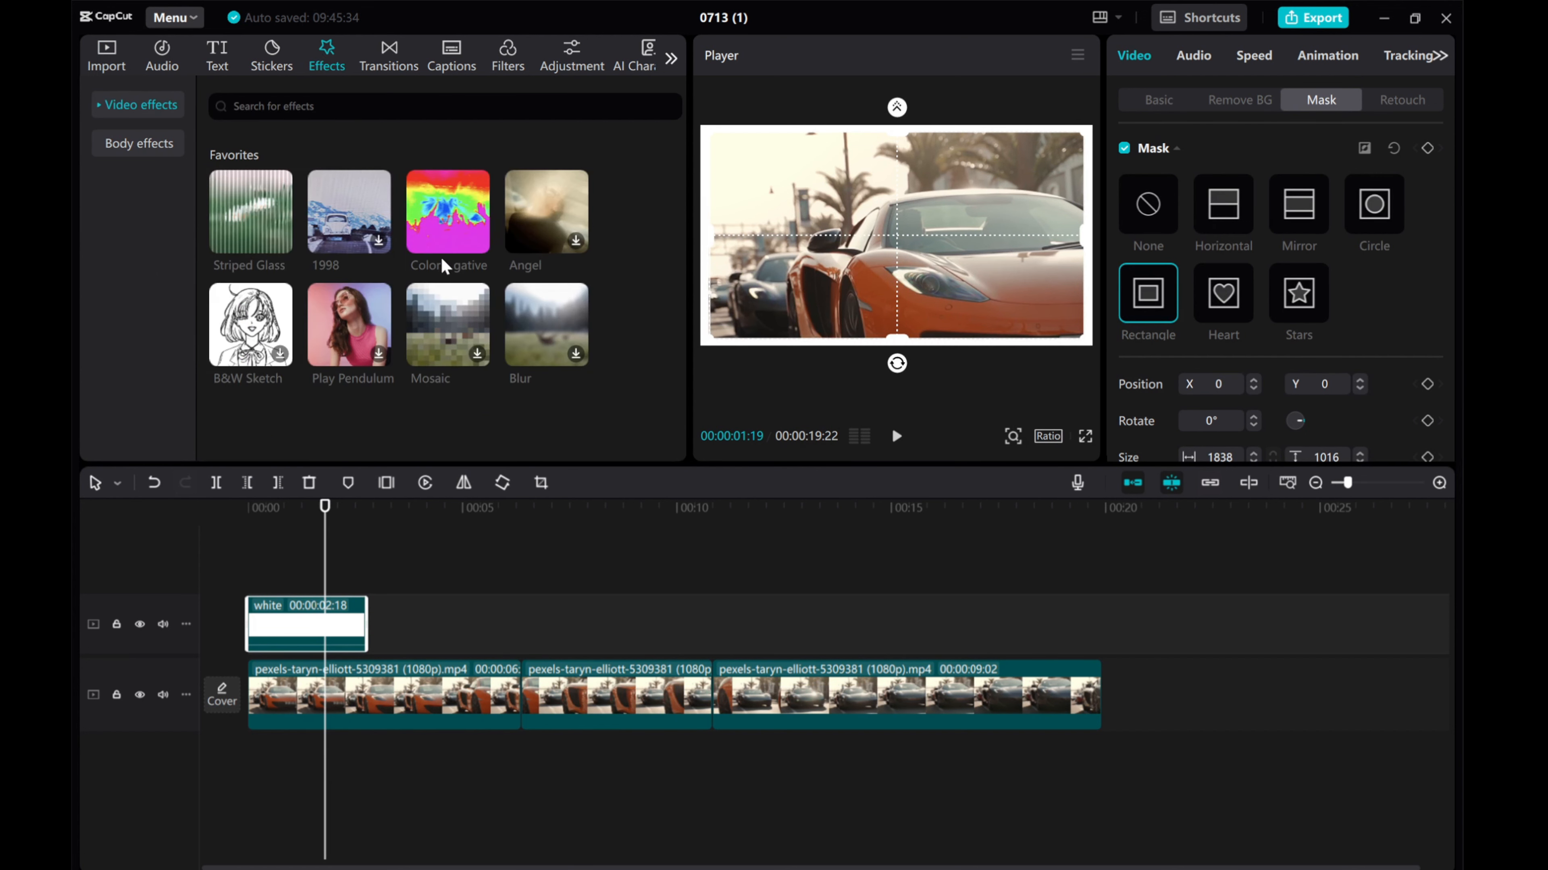
pyautogui.moveTo(446, 267)
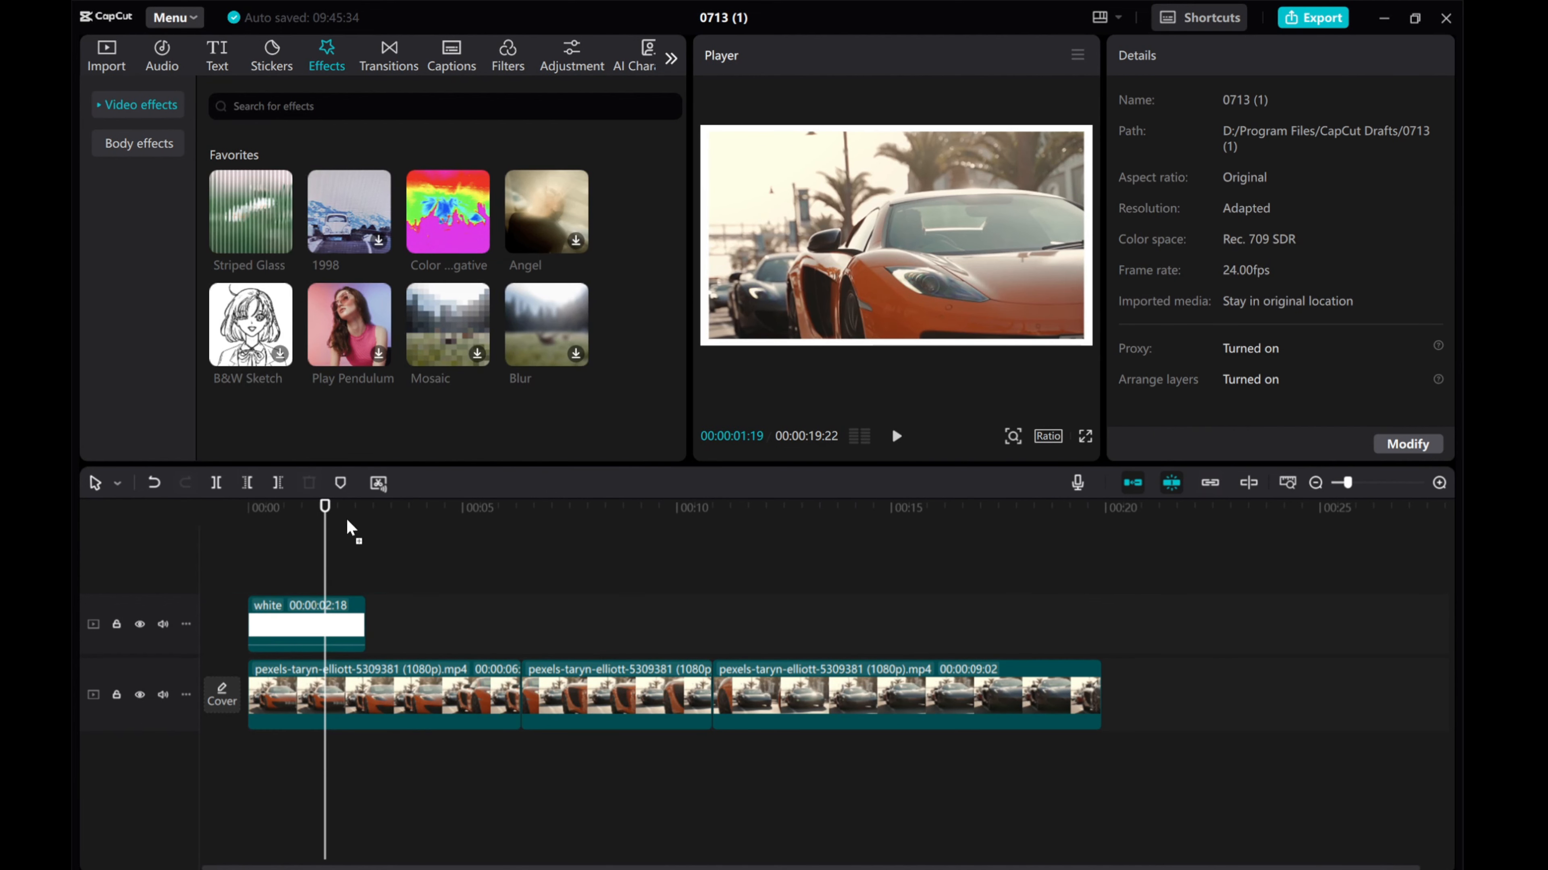
pyautogui.click(447, 211)
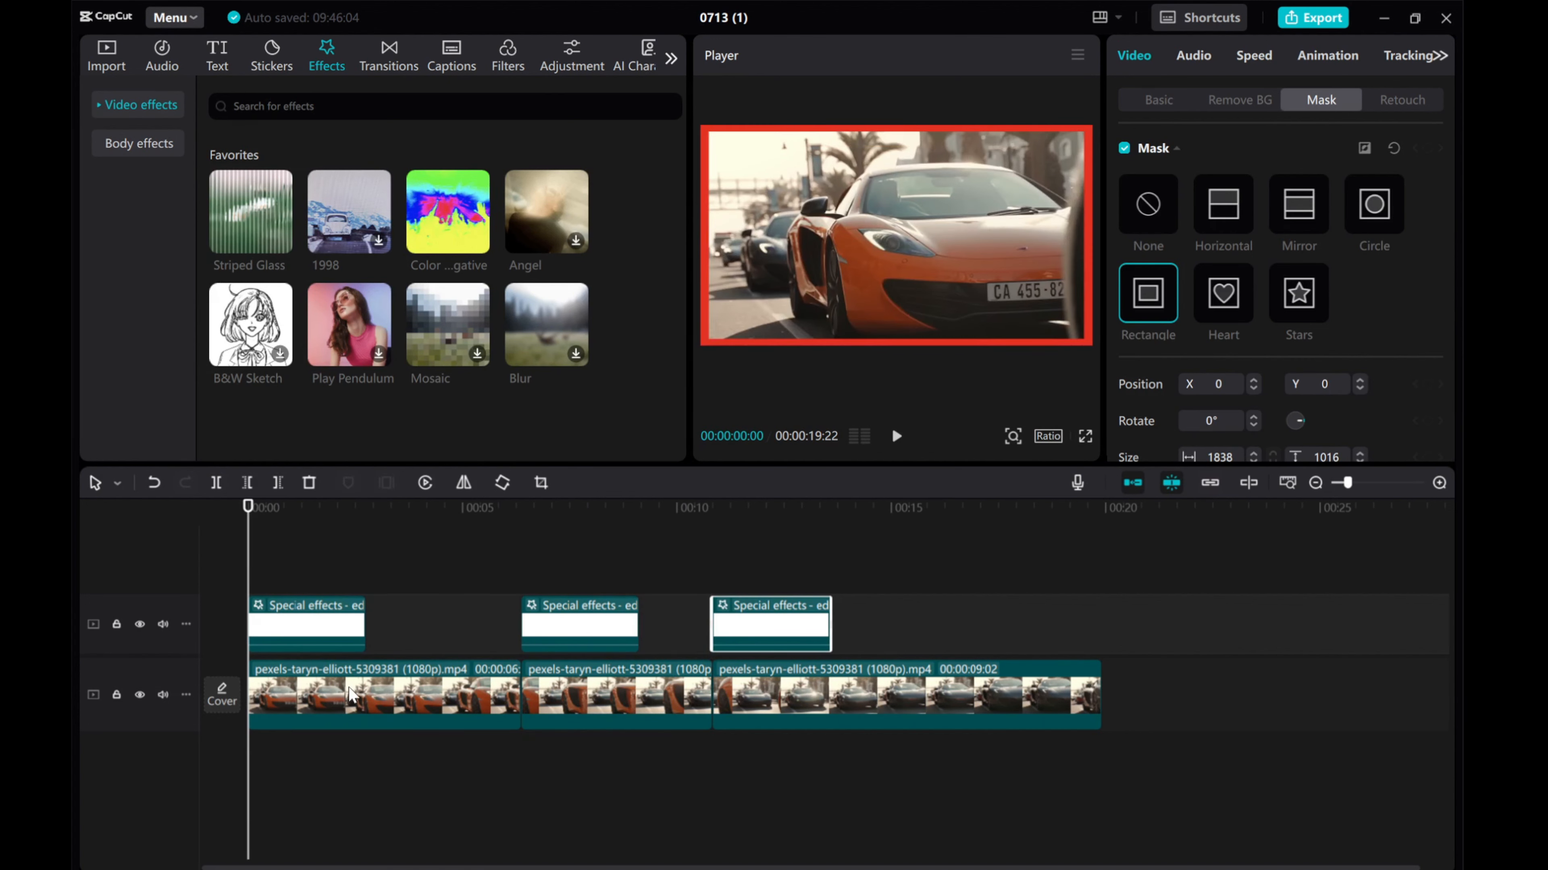
pyautogui.click(895, 436)
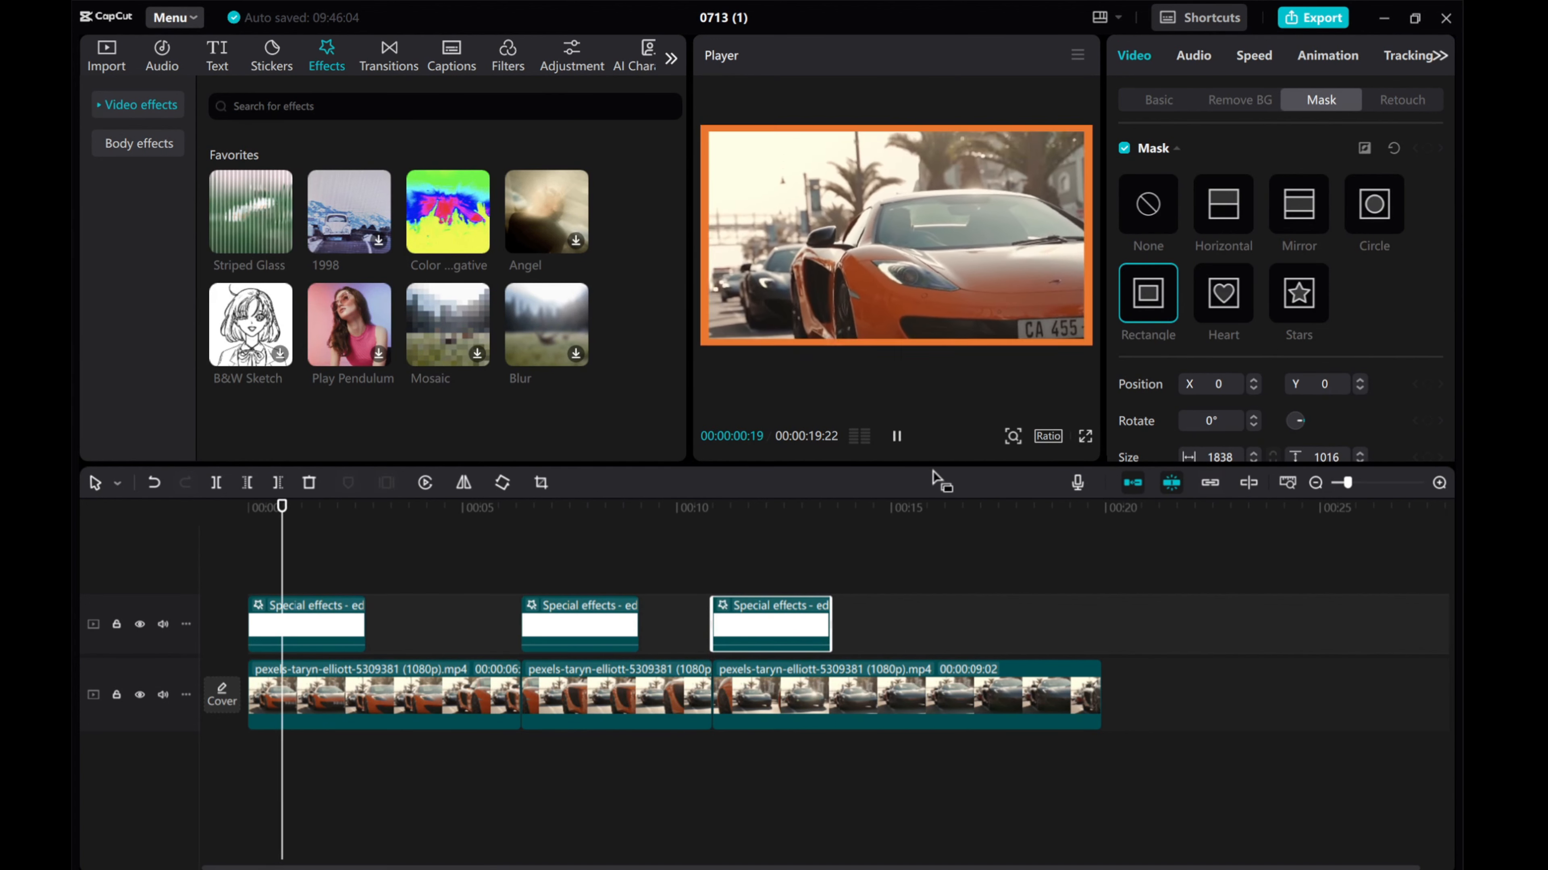